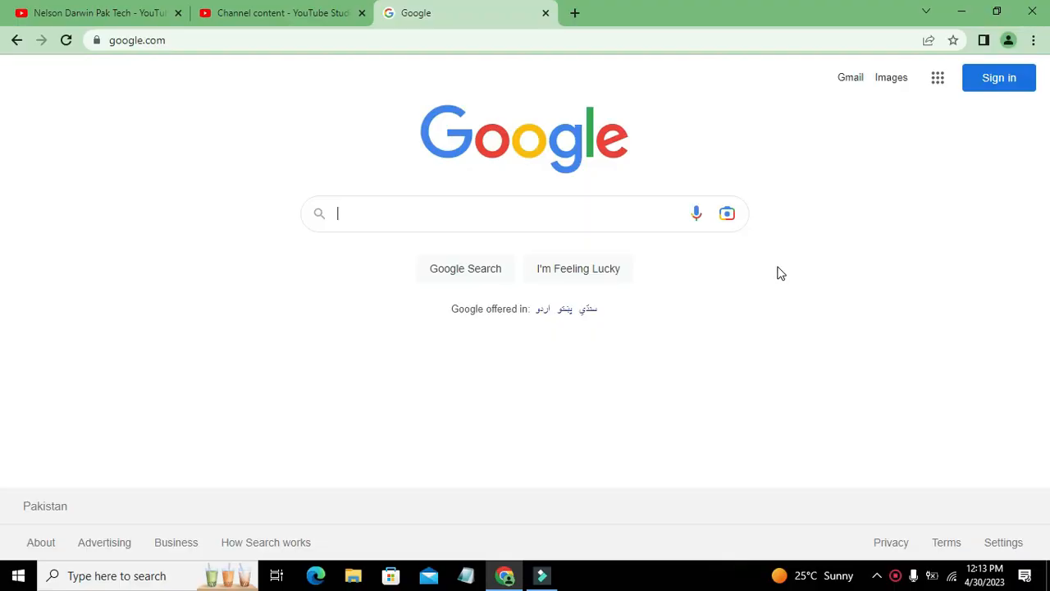
pyautogui.moveTo(402, 213)
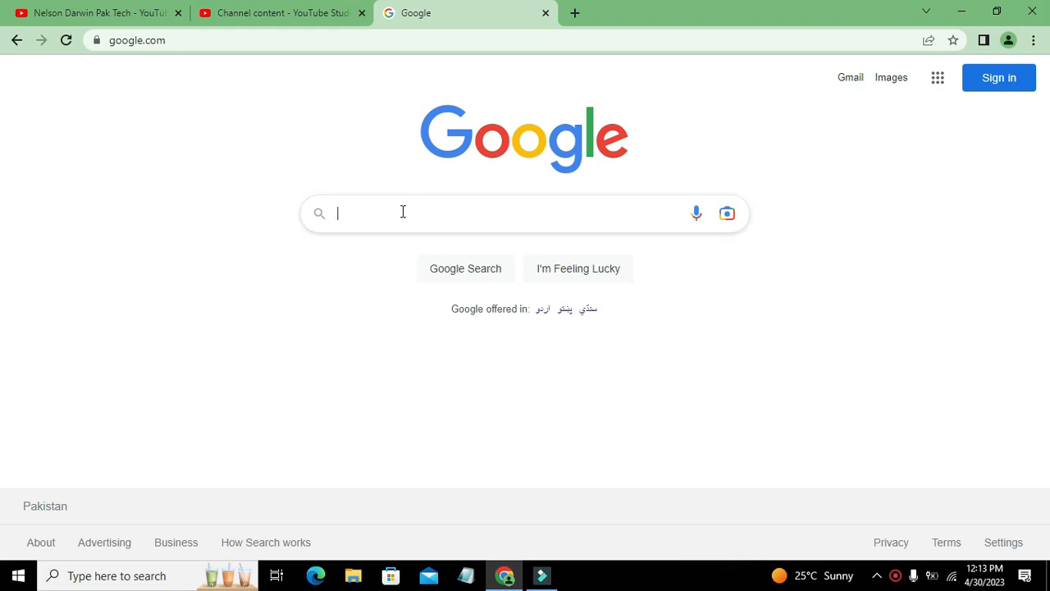
pyautogui.moveTo(358, 215)
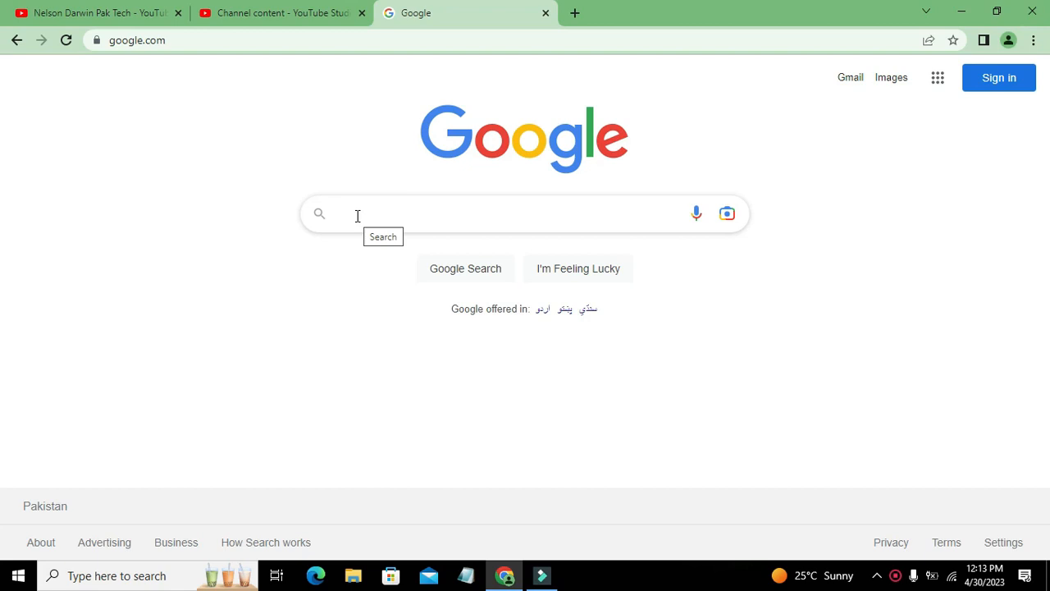
# - Search Google for "wokwi" to find the Wokwi online simulator site
pyautogui.click(522, 213)
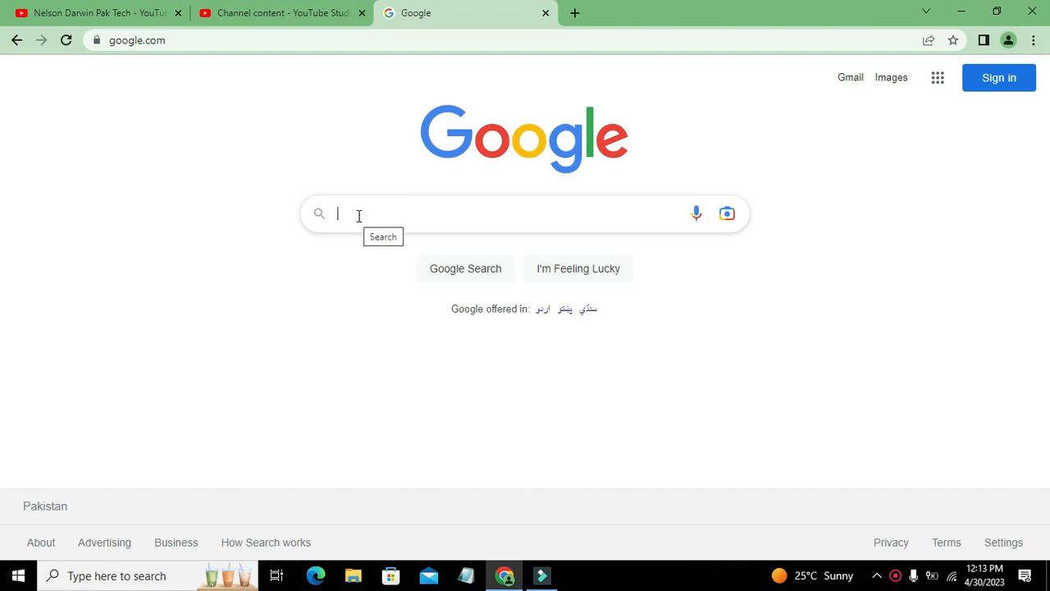
pyautogui.click(509, 213)
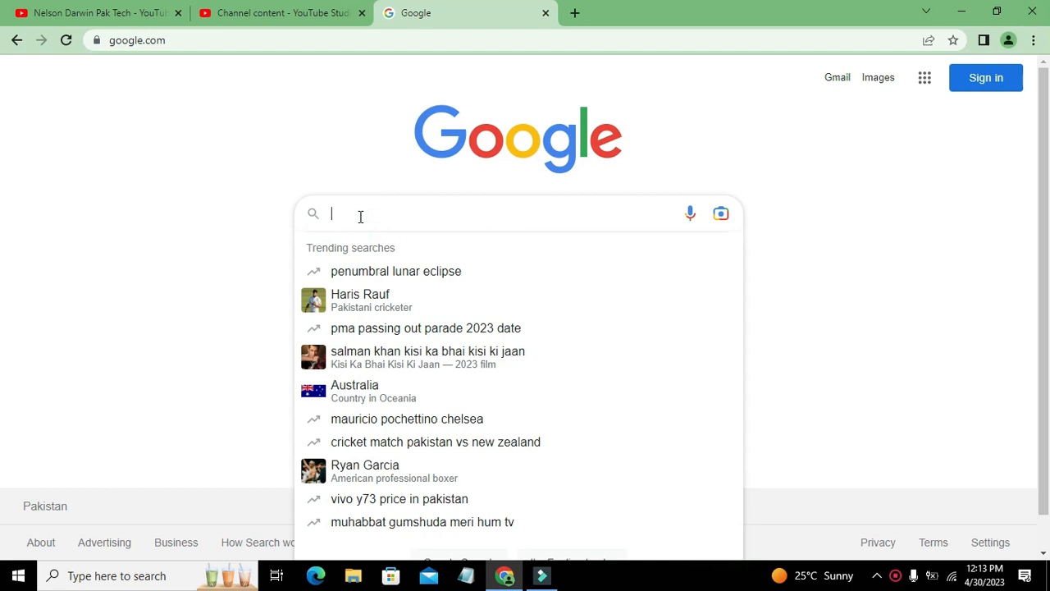
pyautogui.write('w')
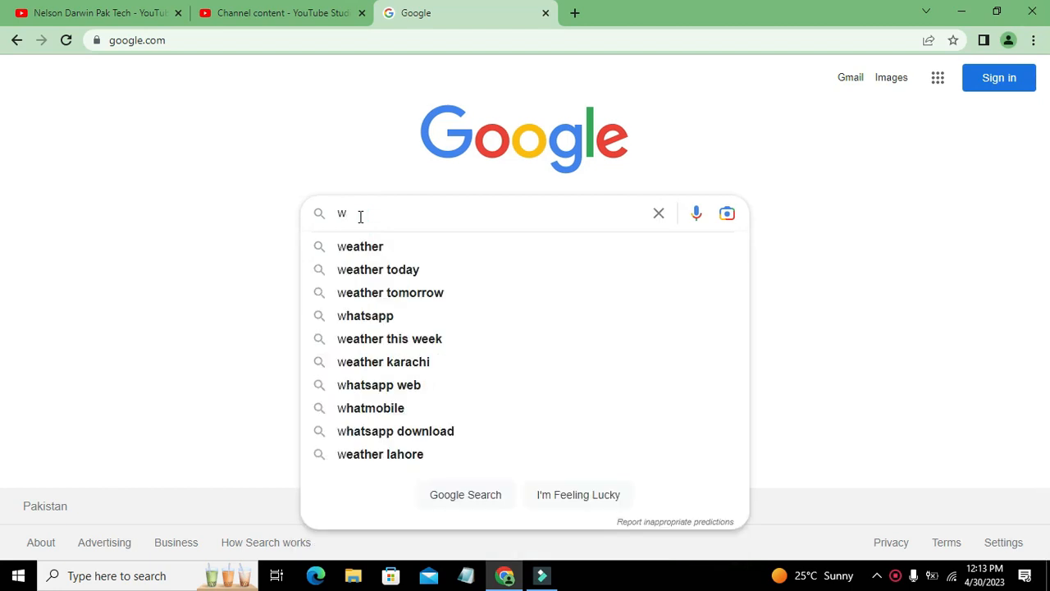
pyautogui.write('okwi')
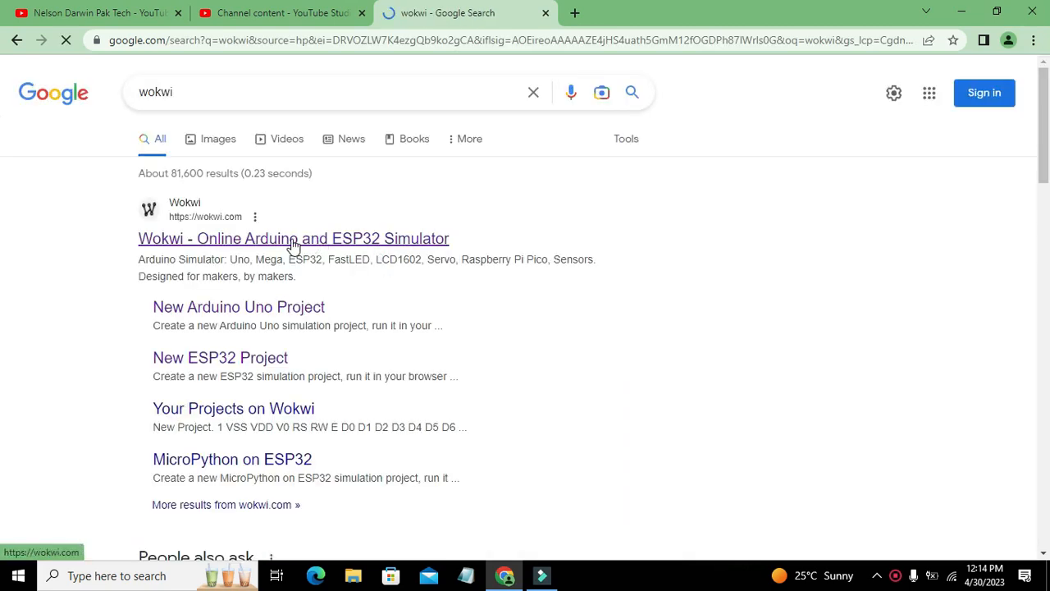
# - Open wokwi.com and start a new ESP32 project from the Start from Scratch section
pyautogui.click(292, 238)
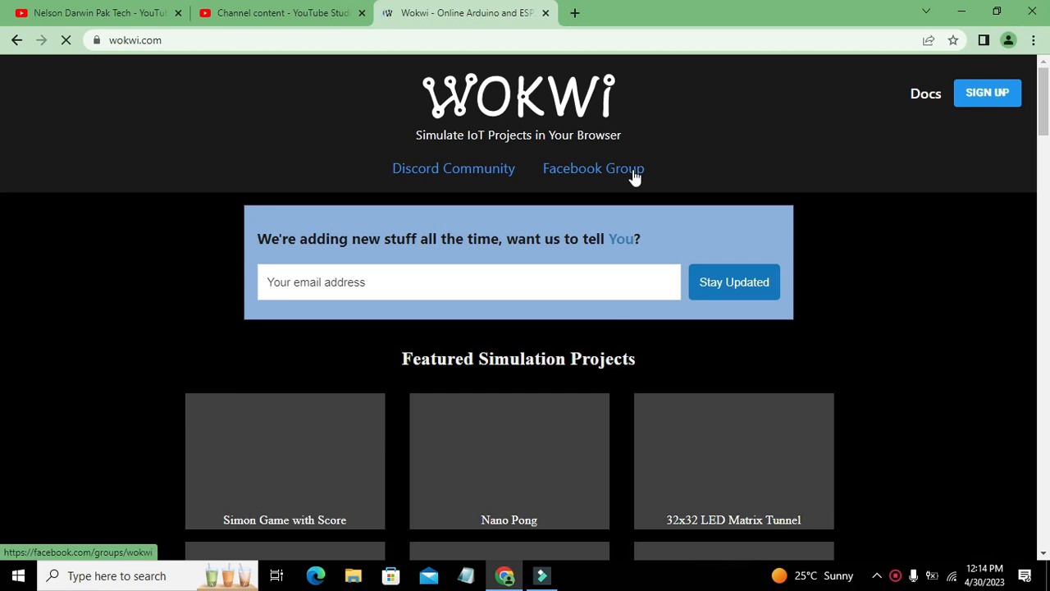
pyautogui.scroll(-3)
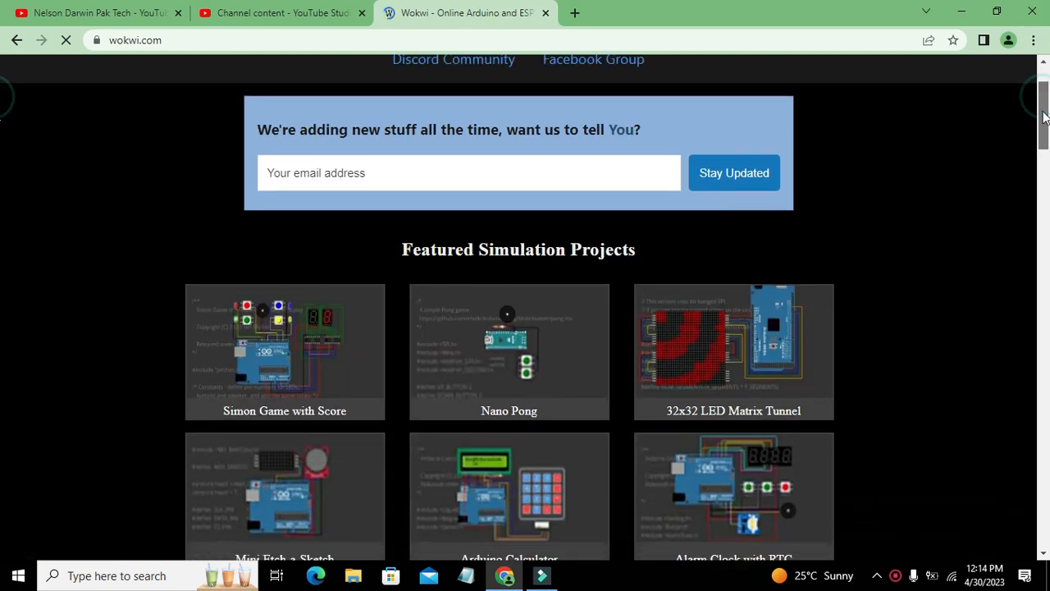
pyautogui.scroll(-3)
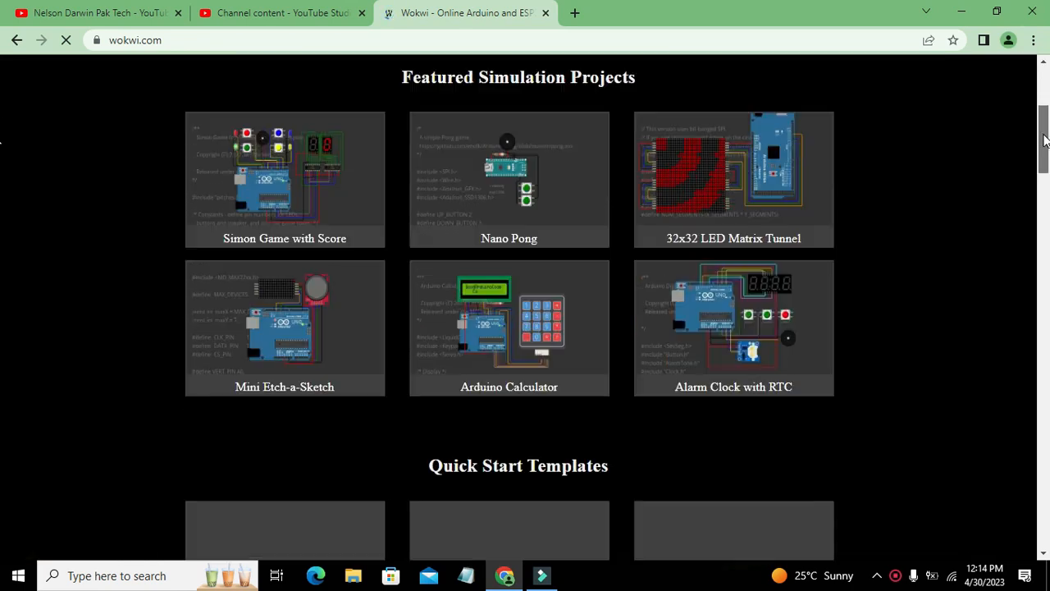
pyautogui.scroll(-3)
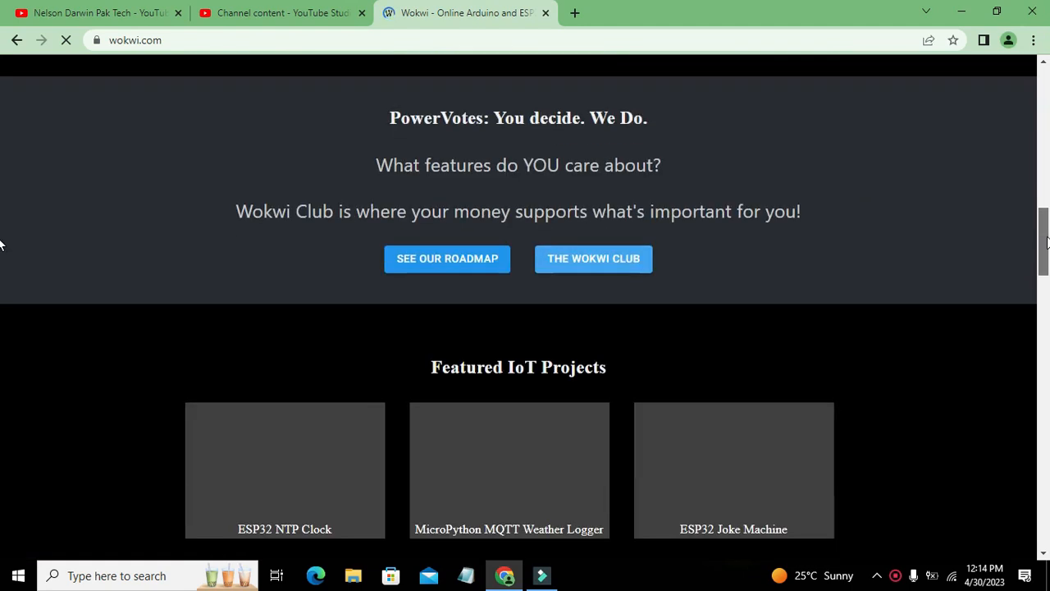
pyautogui.scroll(-3)
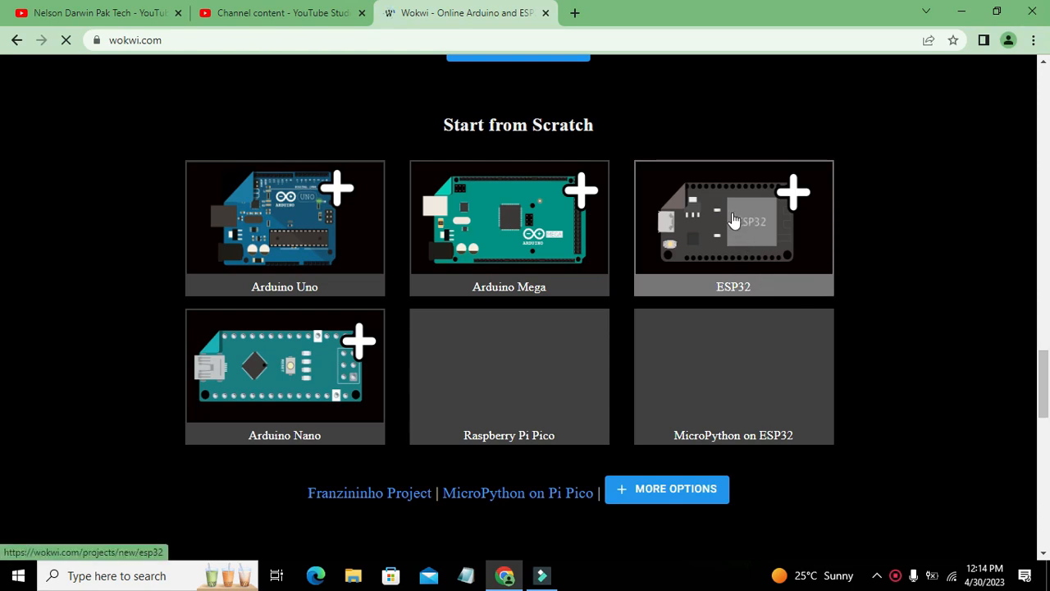
pyautogui.click(732, 222)
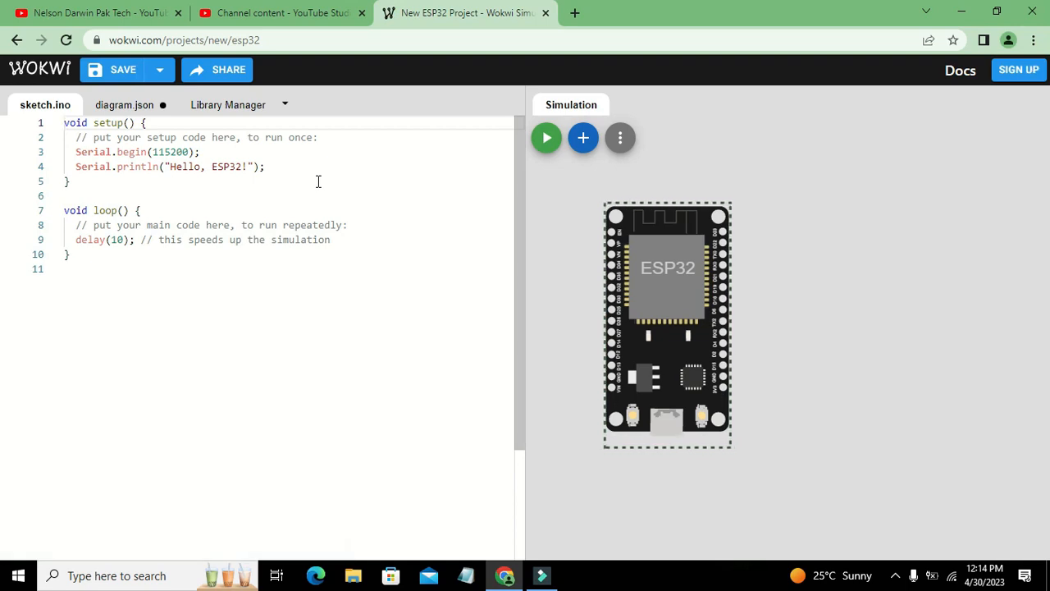
pyautogui.moveTo(368, 157)
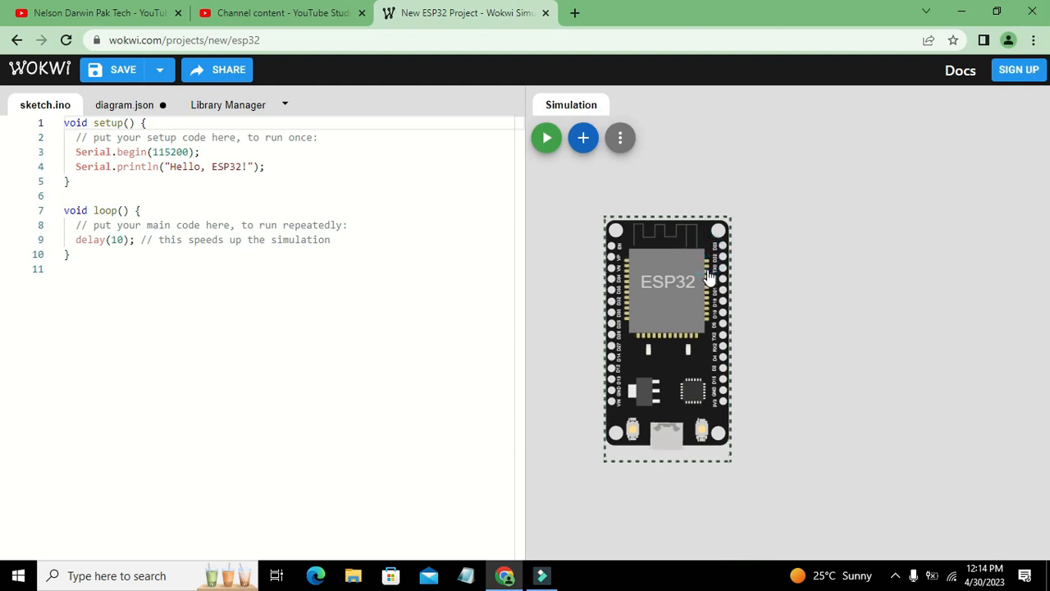
pyautogui.moveTo(584, 138)
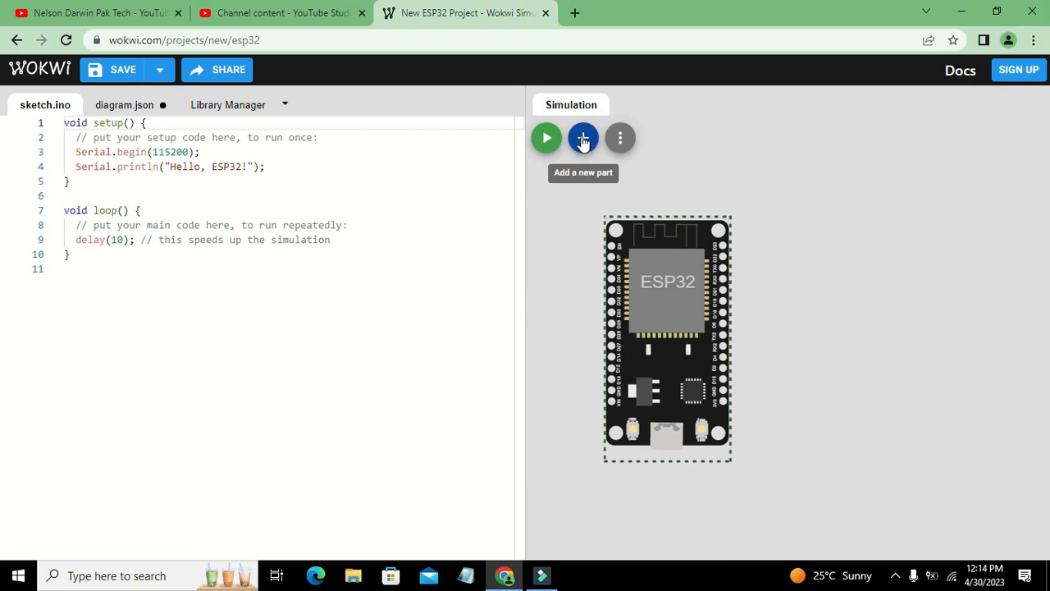
# - Add a Relay Module from the parts list's Output section to the diagram
pyautogui.click(582, 138)
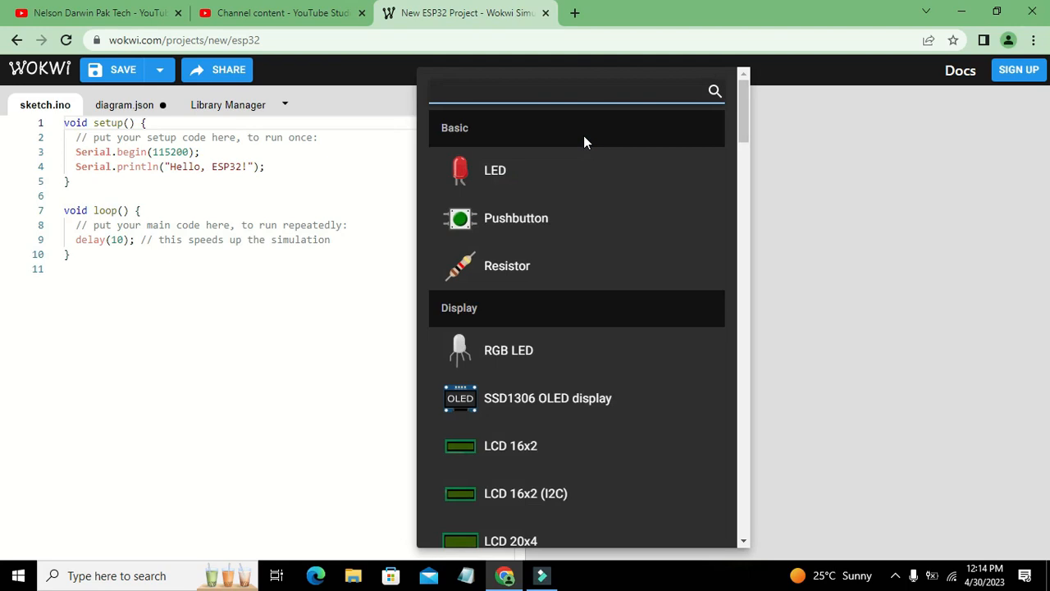
pyautogui.moveTo(712, 125)
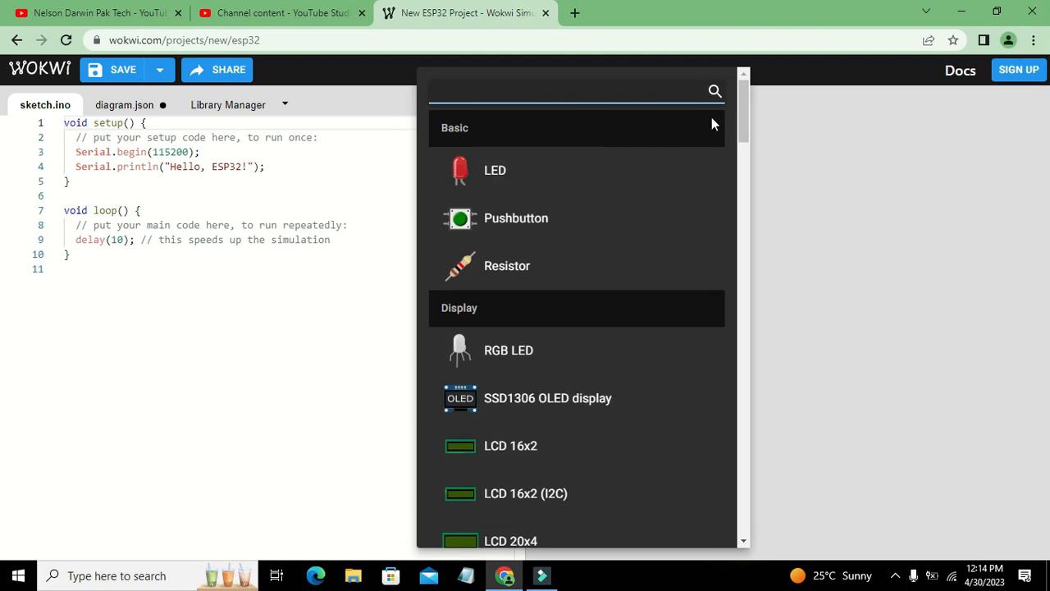
pyautogui.scroll(-3)
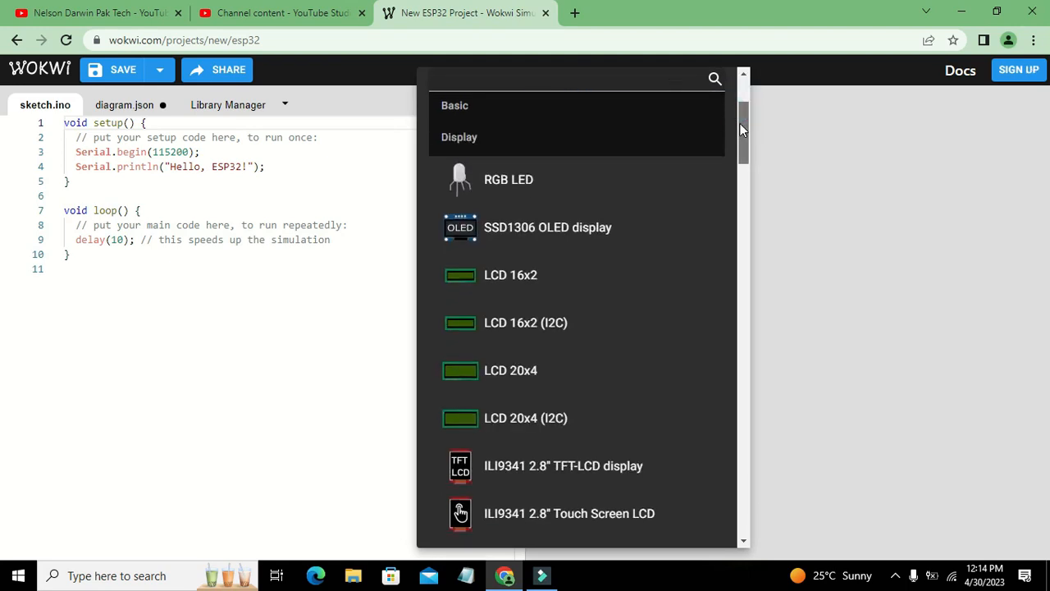
pyautogui.scroll(-3)
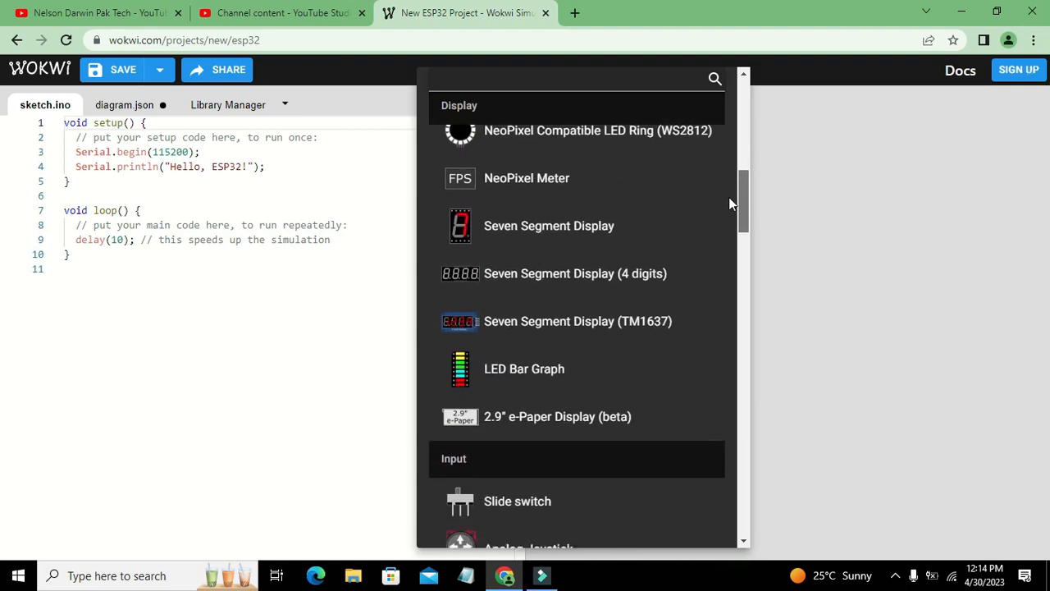
pyautogui.scroll(-3)
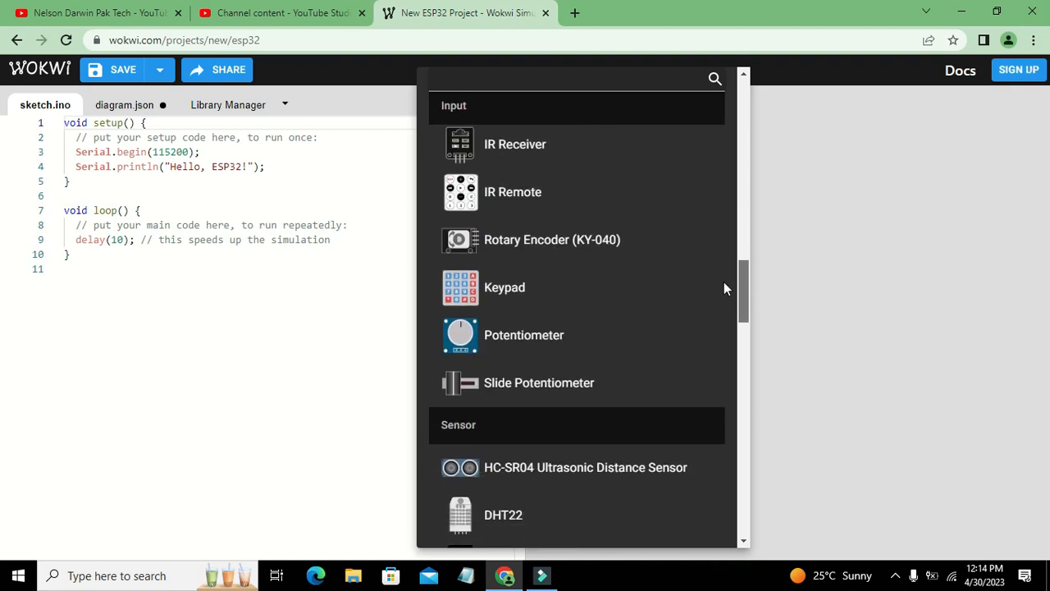
pyautogui.scroll(-3)
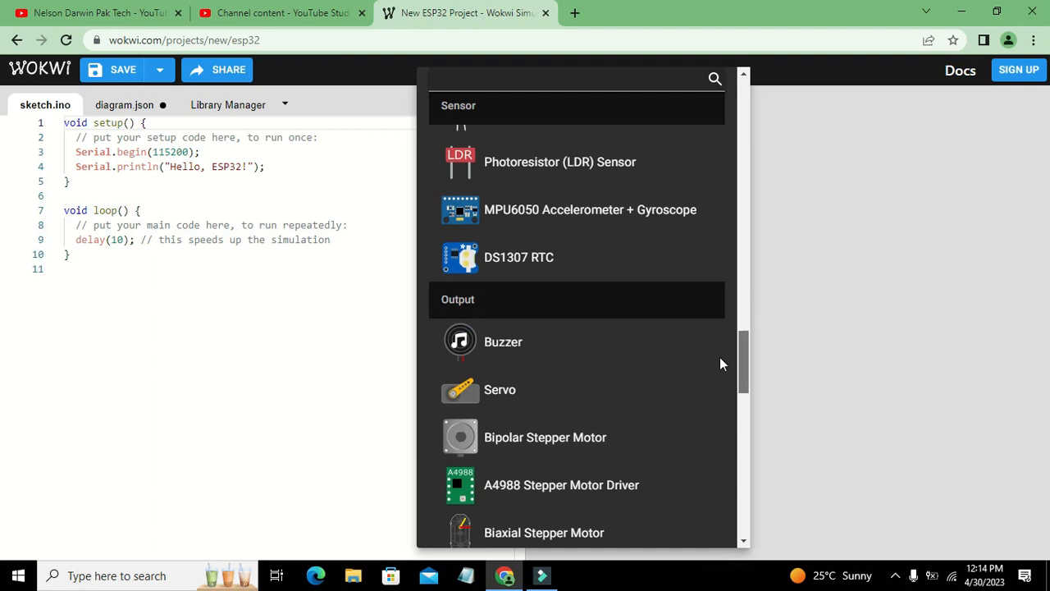
pyautogui.scroll(-3)
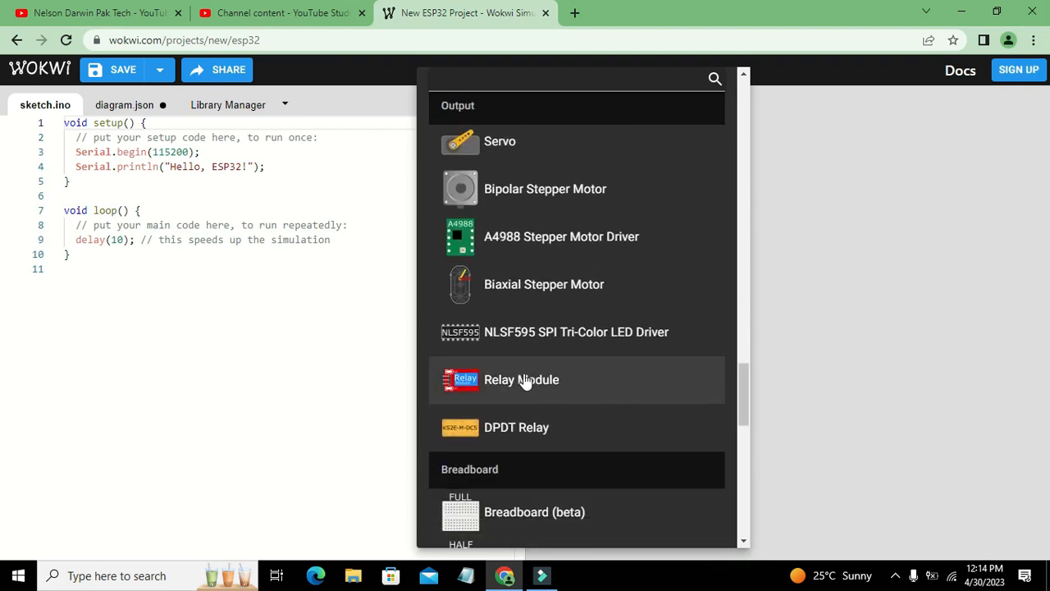
pyautogui.click(521, 380)
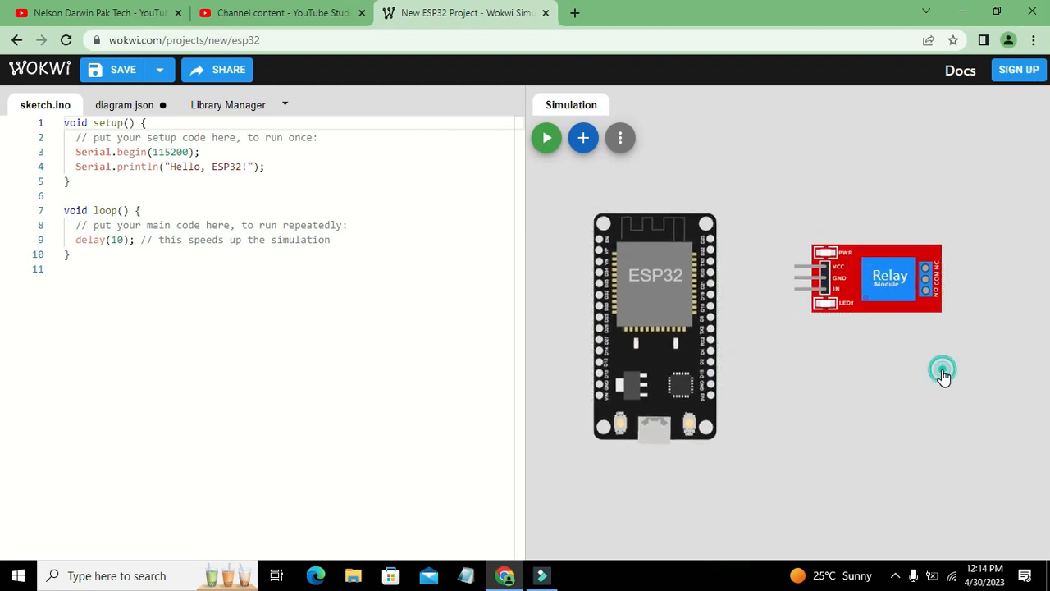
pyautogui.moveTo(927, 282)
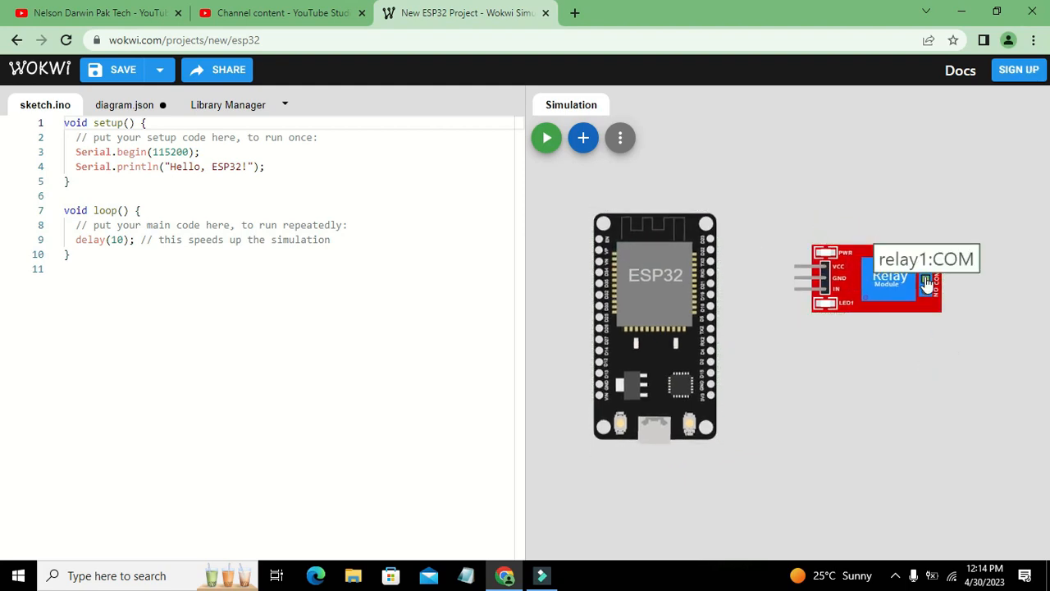
pyautogui.moveTo(949, 275)
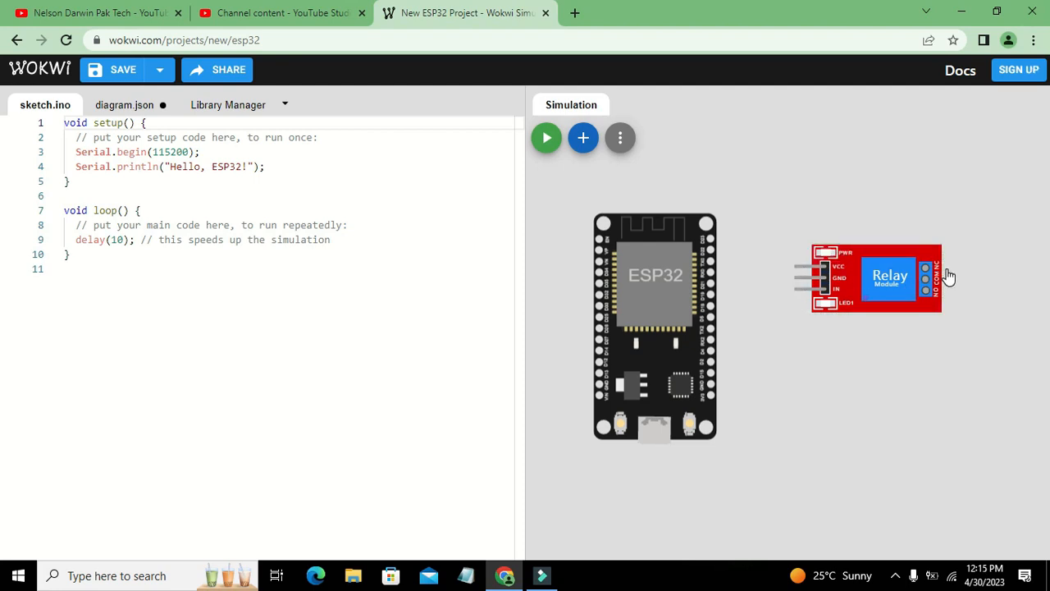
pyautogui.moveTo(794, 269)
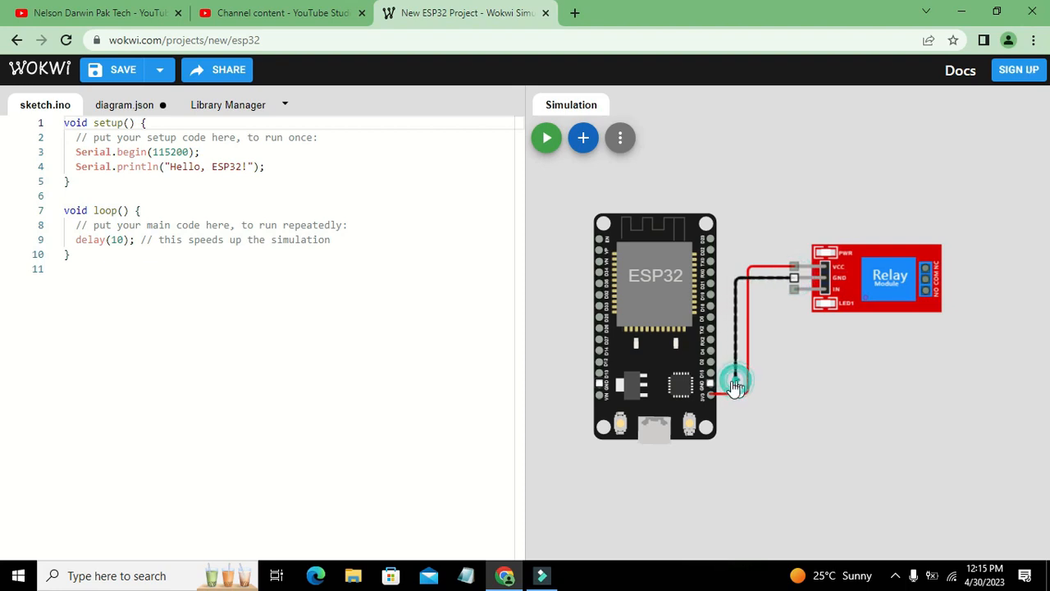
pyautogui.moveTo(712, 387)
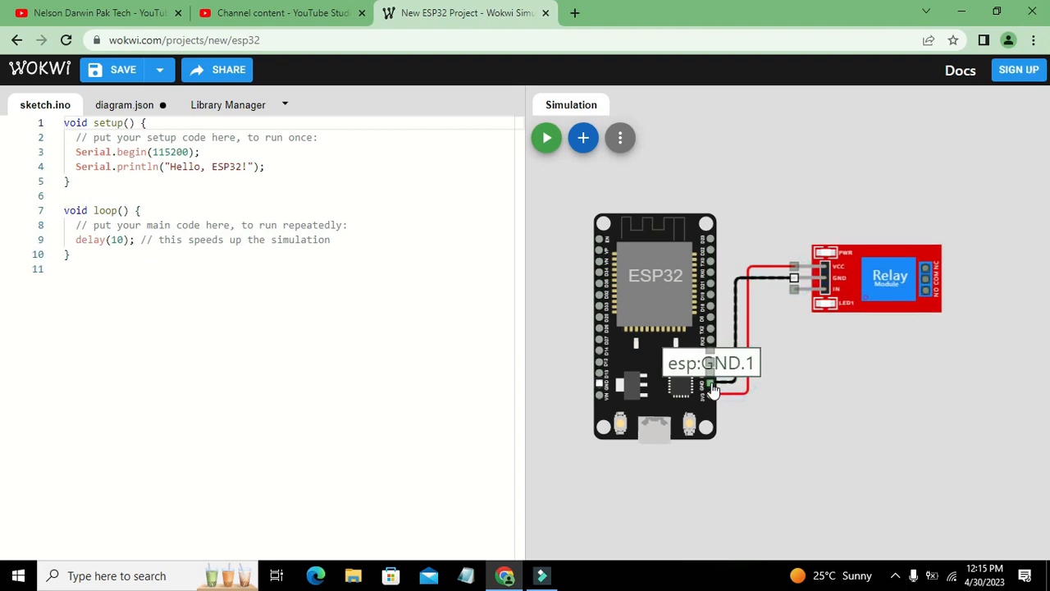
pyautogui.moveTo(725, 384)
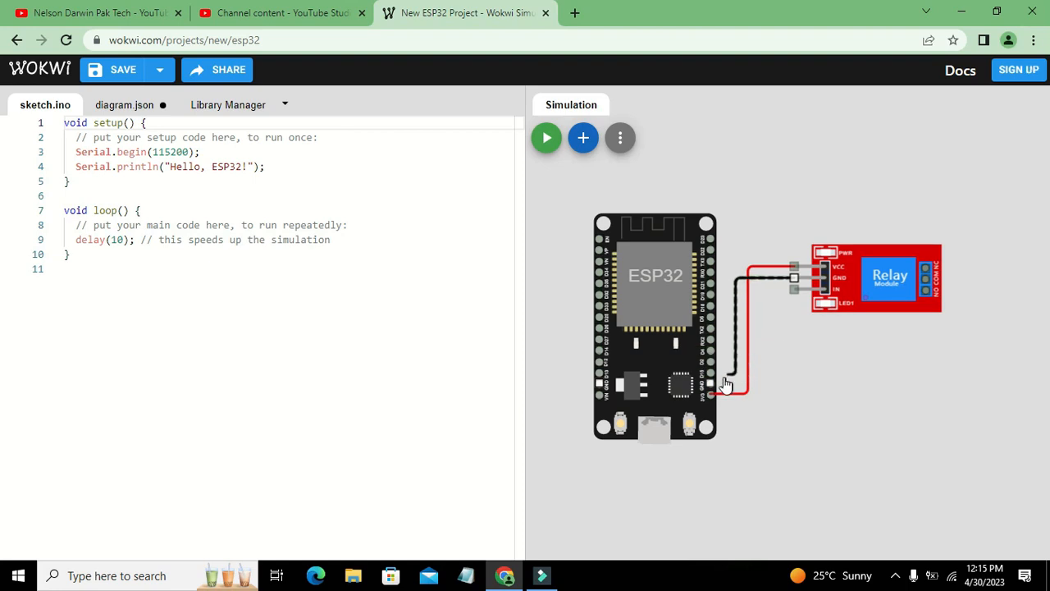
pyautogui.moveTo(709, 392)
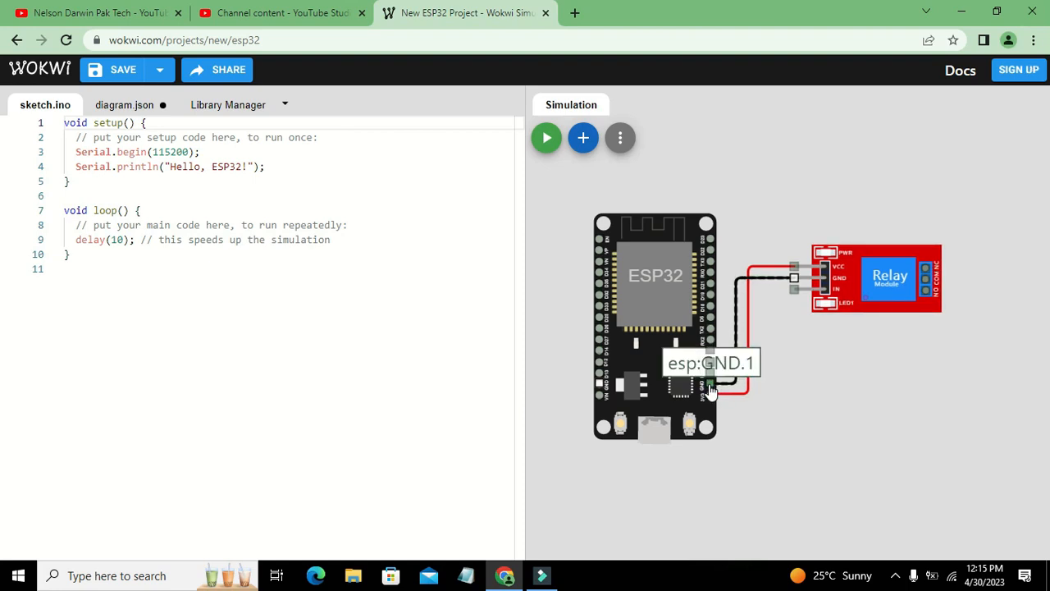
# - Finish the relay's ground wire on the ESP32 GND.1 pin
pyautogui.click(707, 386)
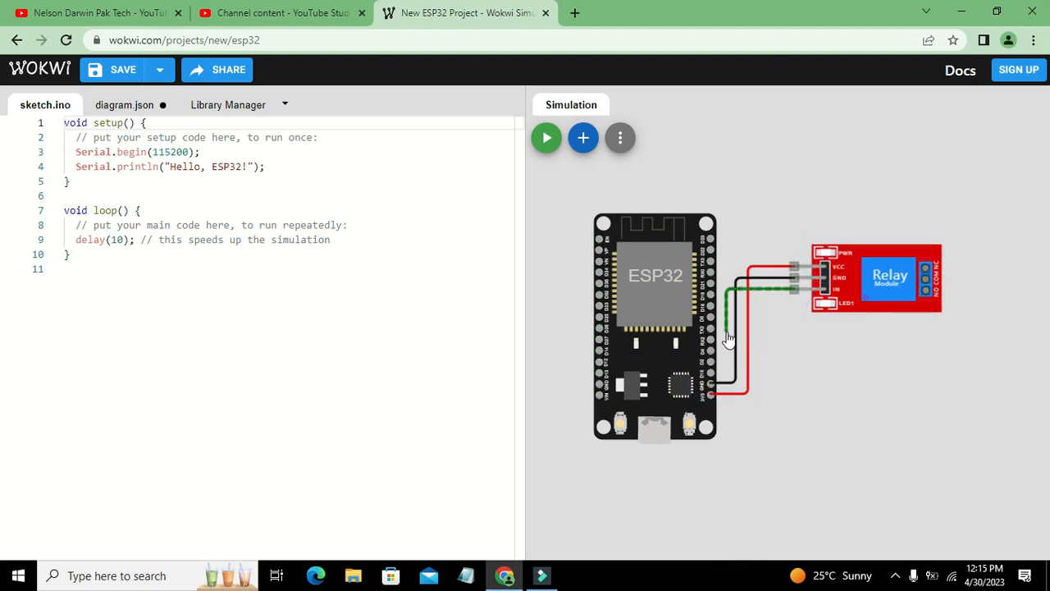
pyautogui.moveTo(714, 357)
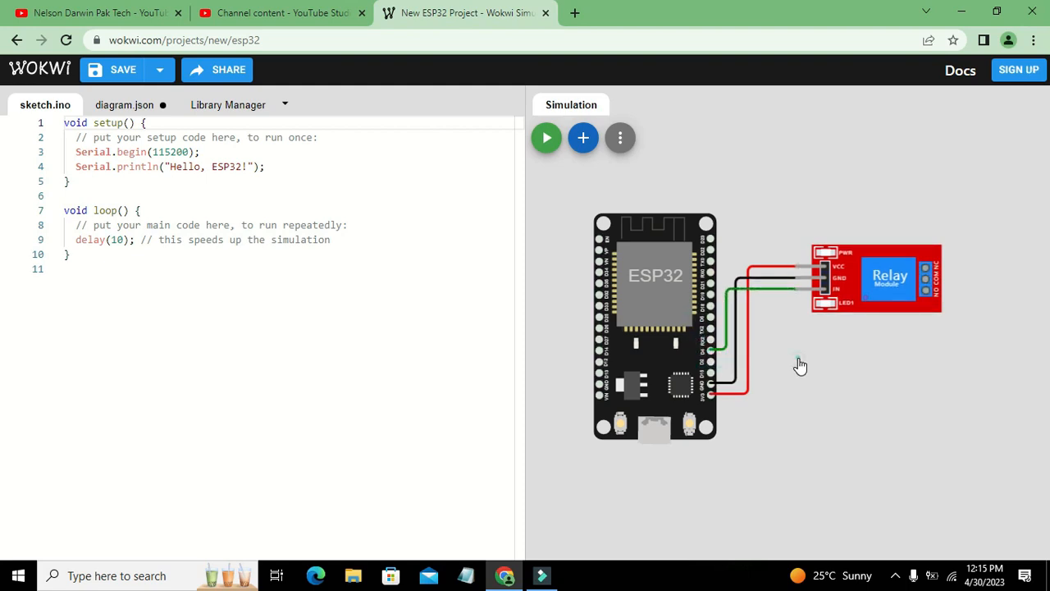
pyautogui.moveTo(741, 295)
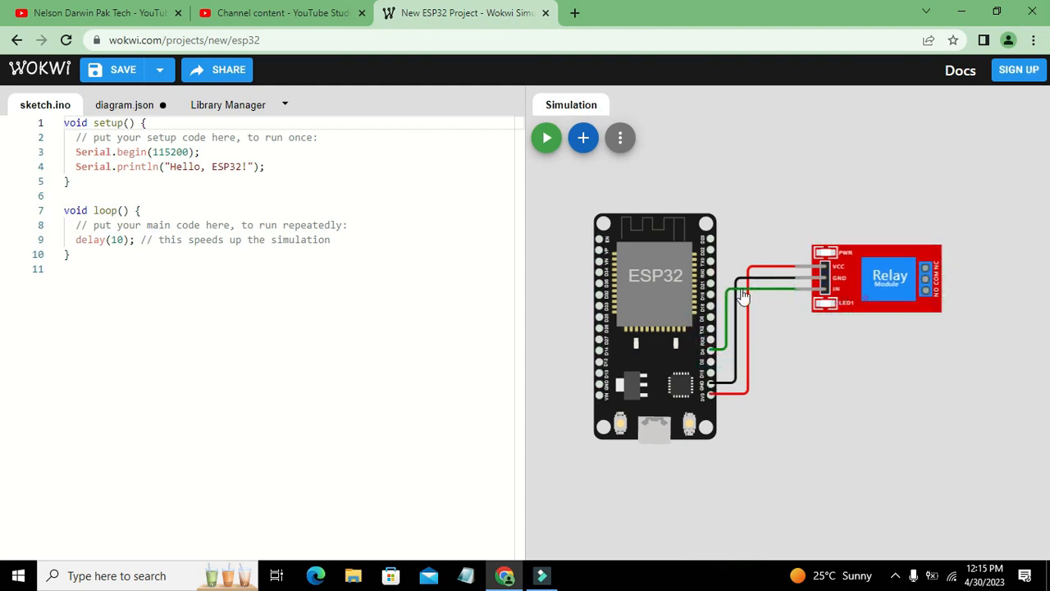
pyautogui.moveTo(747, 358)
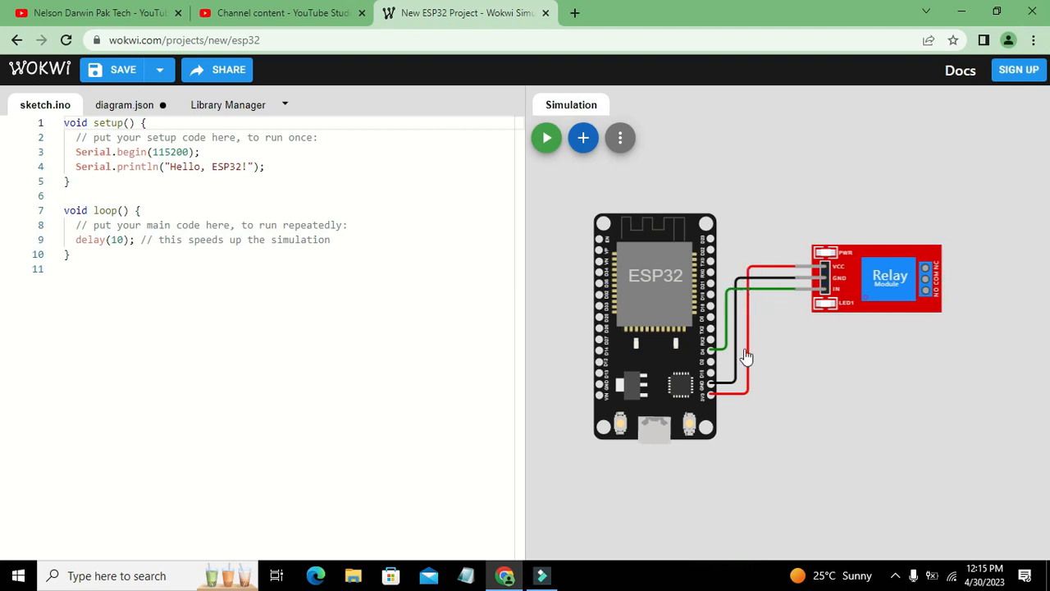
pyautogui.moveTo(926, 276)
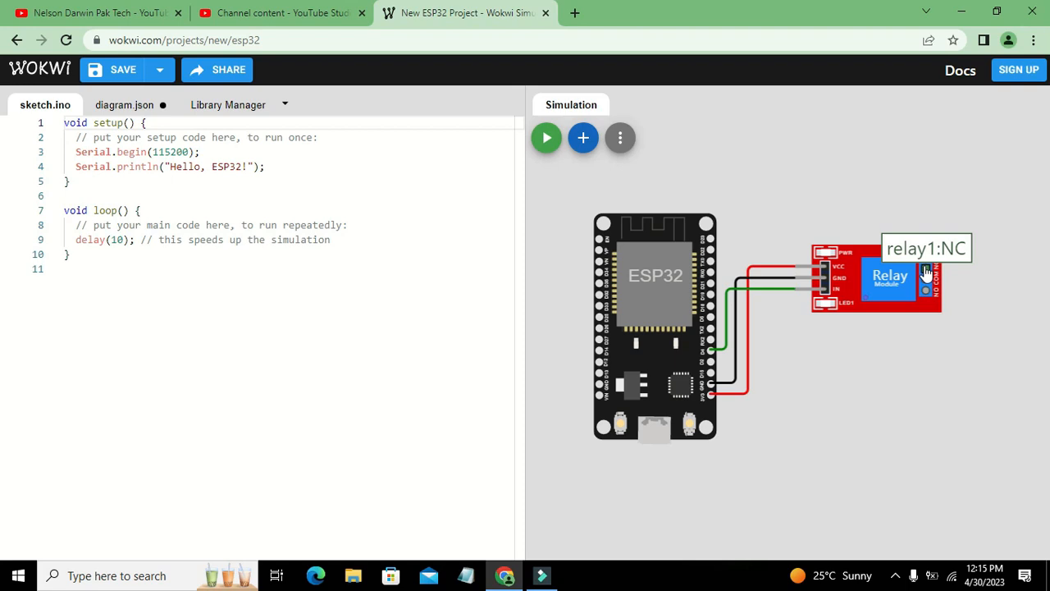
pyautogui.moveTo(927, 294)
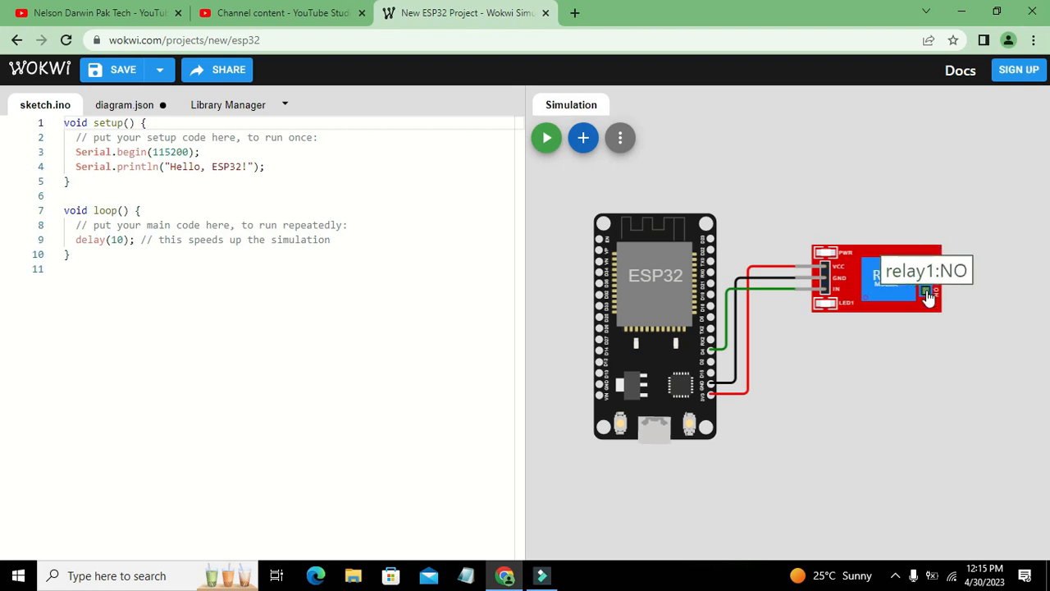
pyautogui.moveTo(927, 275)
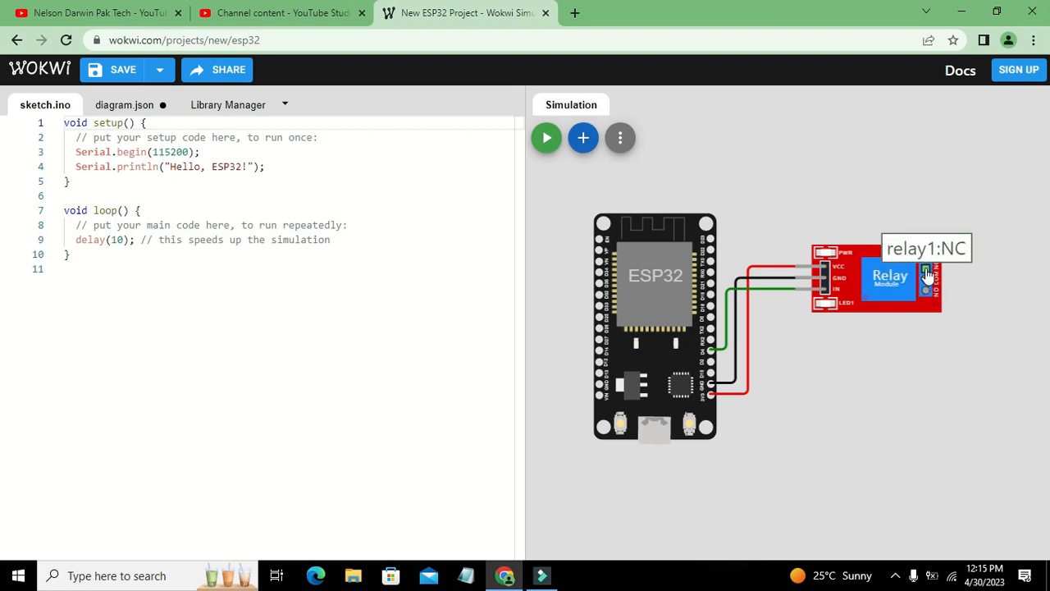
pyautogui.moveTo(926, 287)
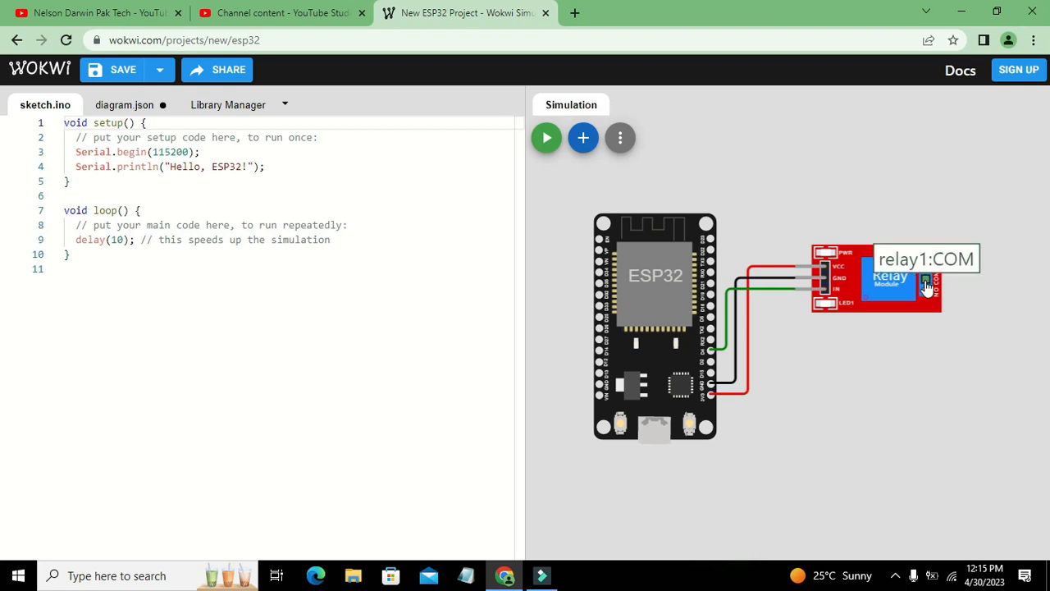
pyautogui.moveTo(927, 295)
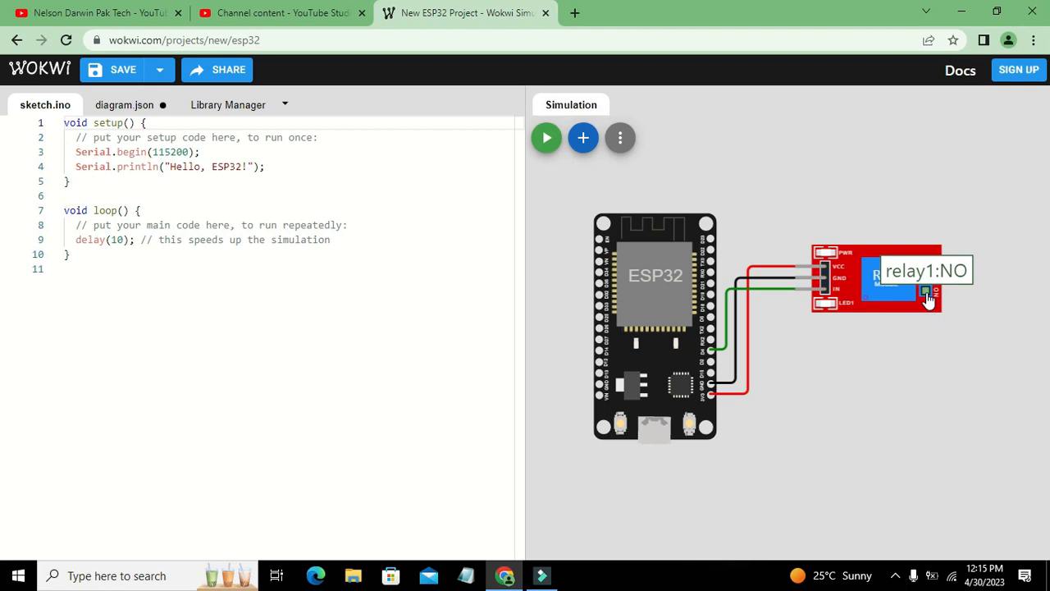
pyautogui.moveTo(880, 236)
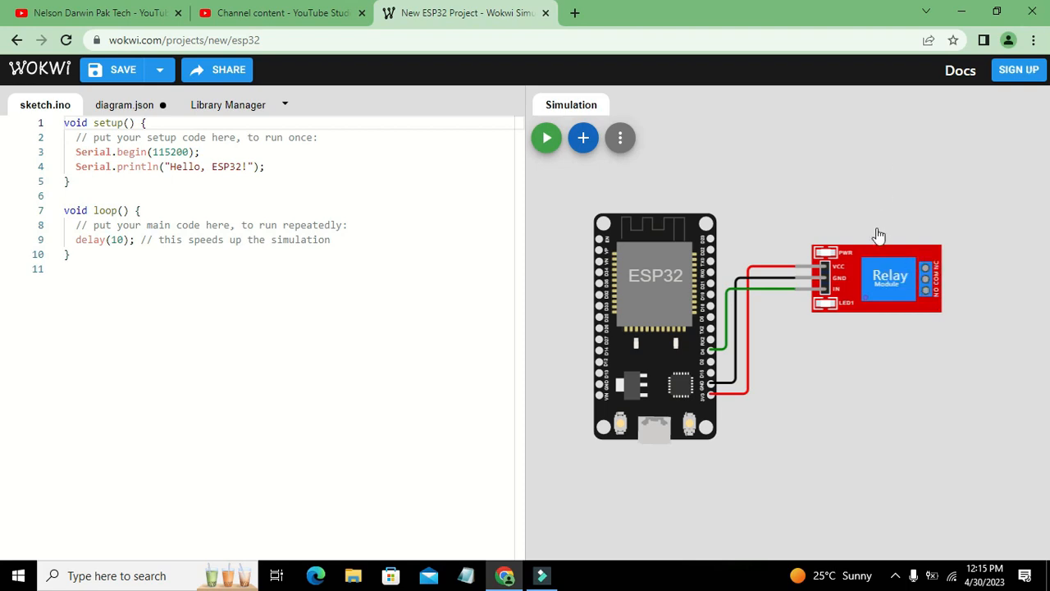
pyautogui.moveTo(927, 276)
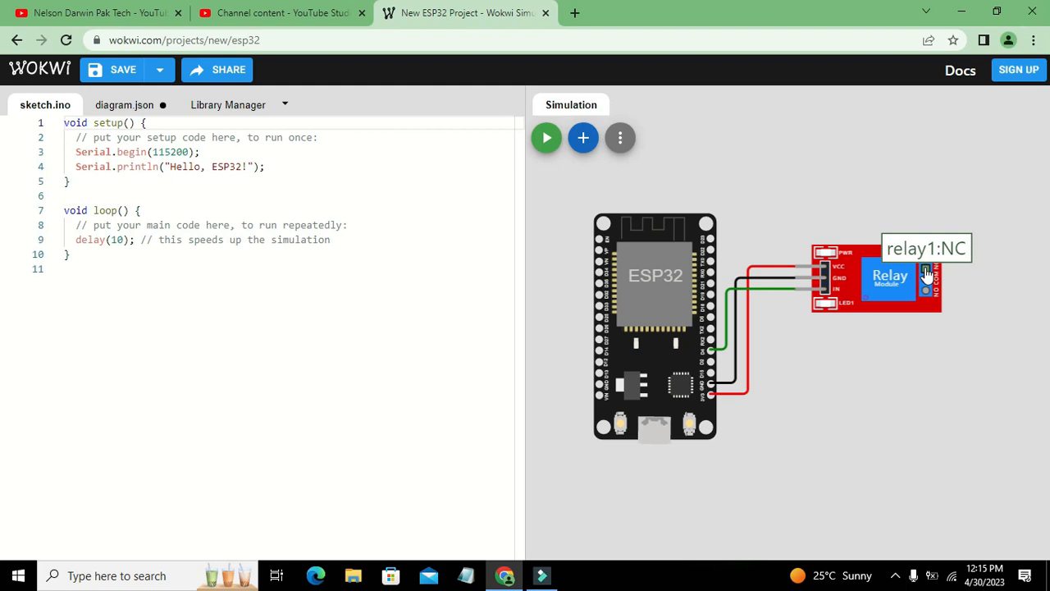
pyautogui.moveTo(928, 276)
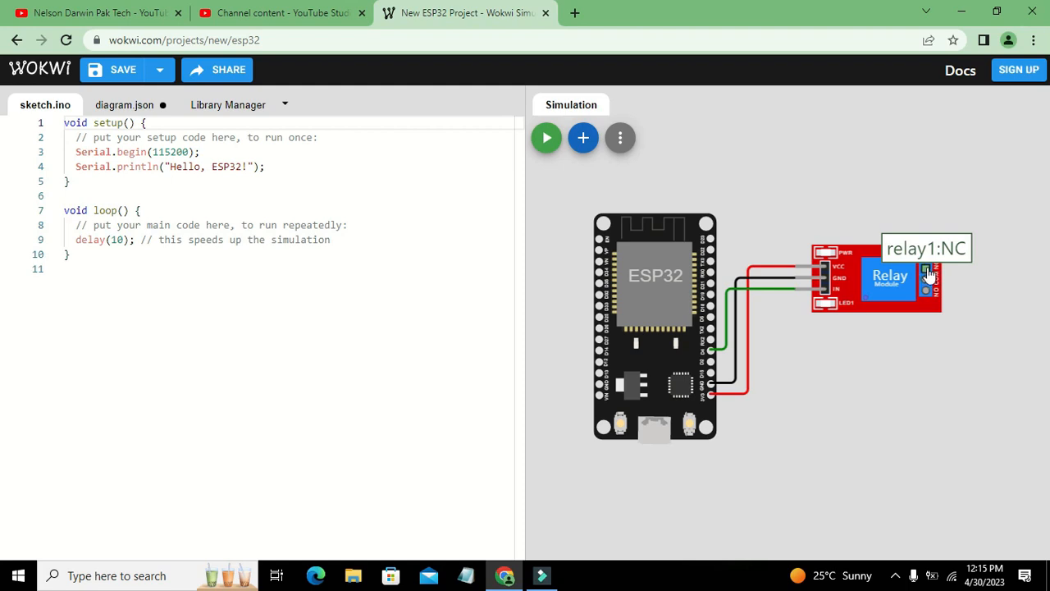
pyautogui.moveTo(927, 282)
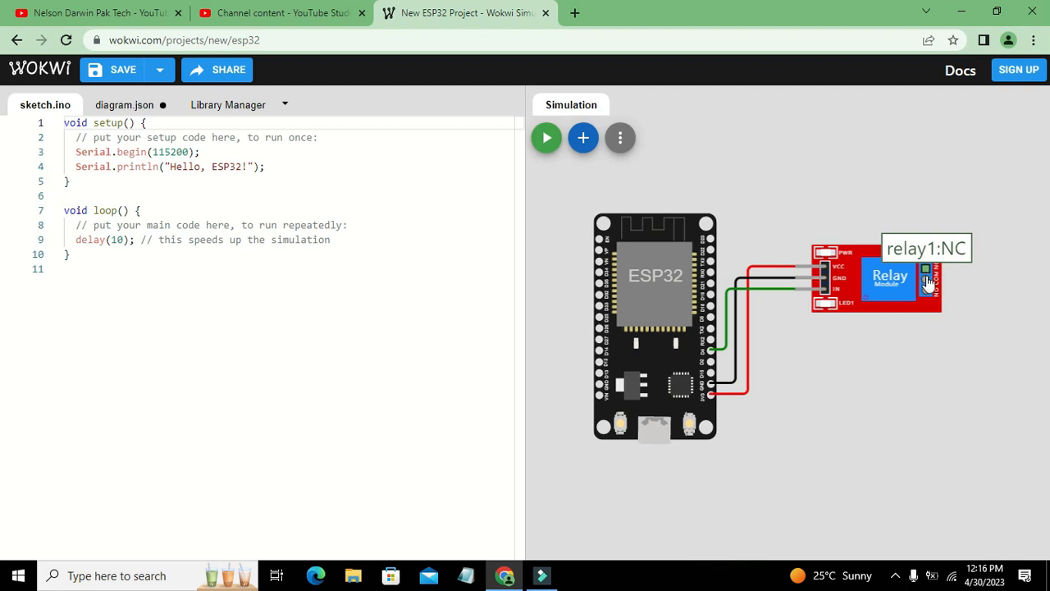
pyautogui.moveTo(929, 282)
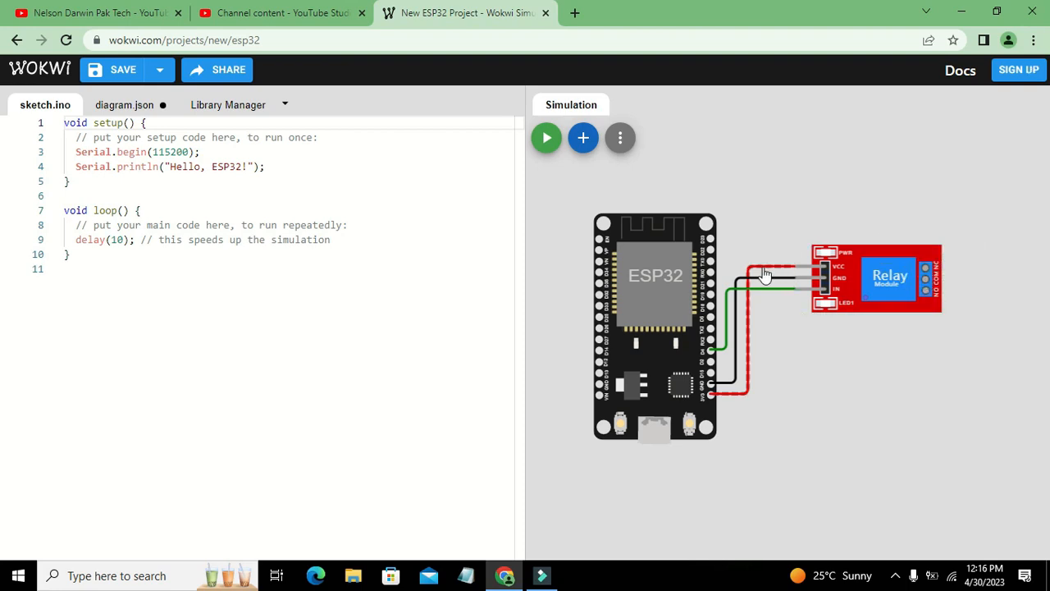
pyautogui.moveTo(926, 282)
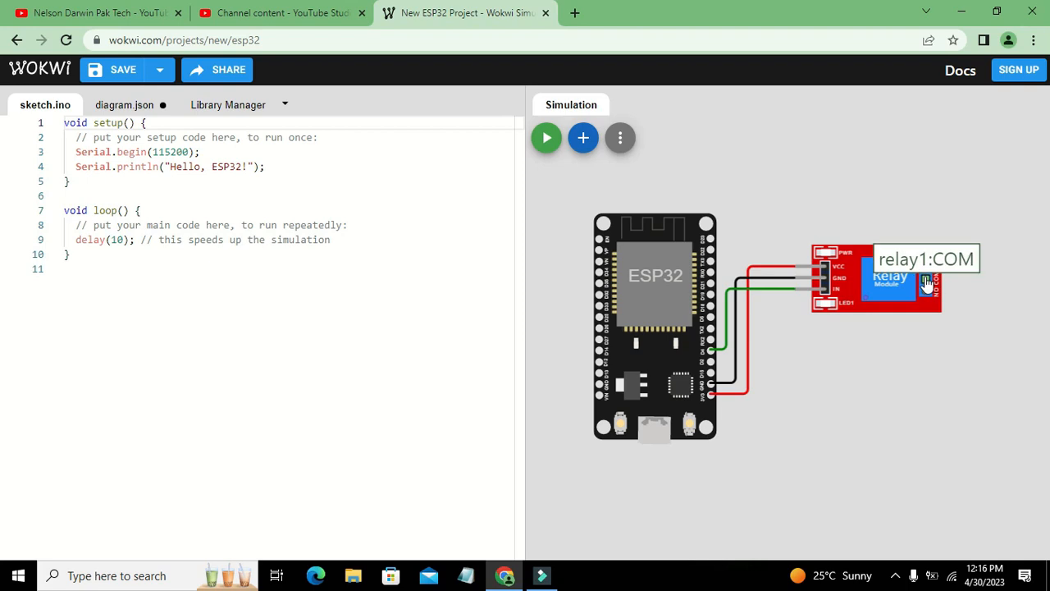
pyautogui.click(890, 279)
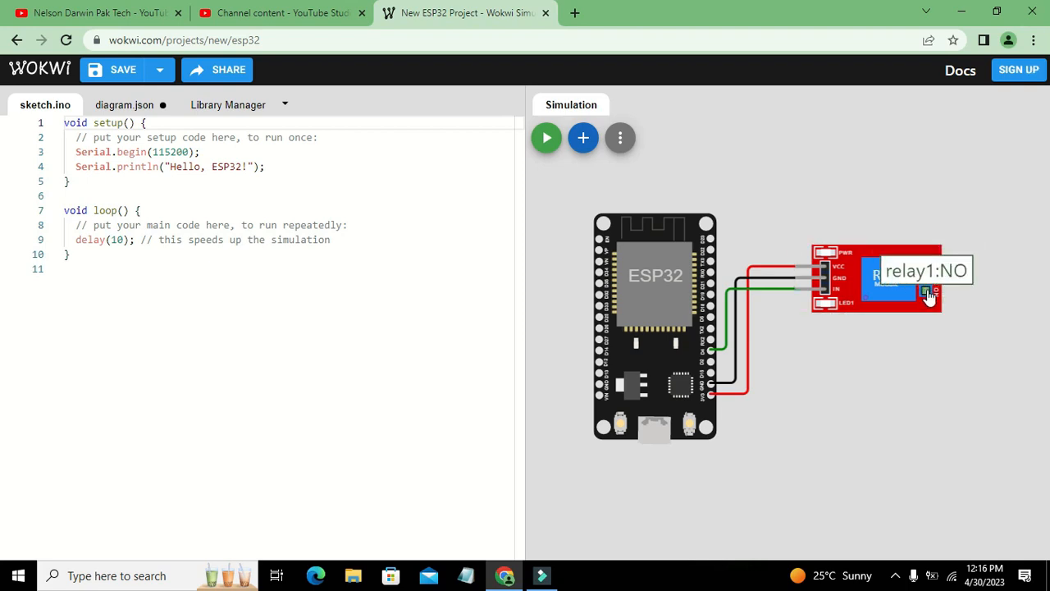
pyautogui.moveTo(927, 292)
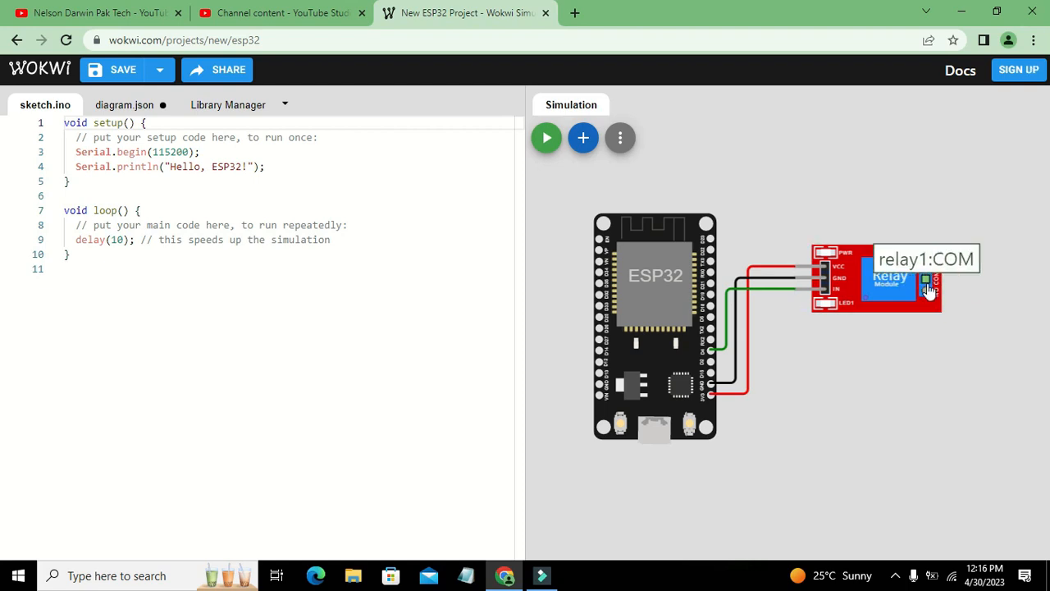
pyautogui.moveTo(927, 294)
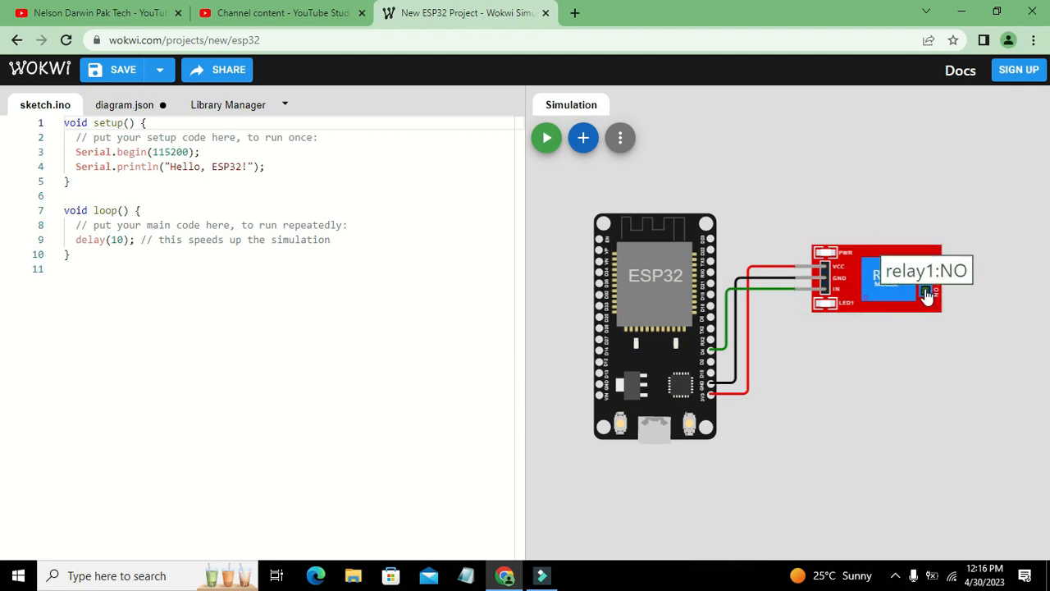
pyautogui.moveTo(927, 282)
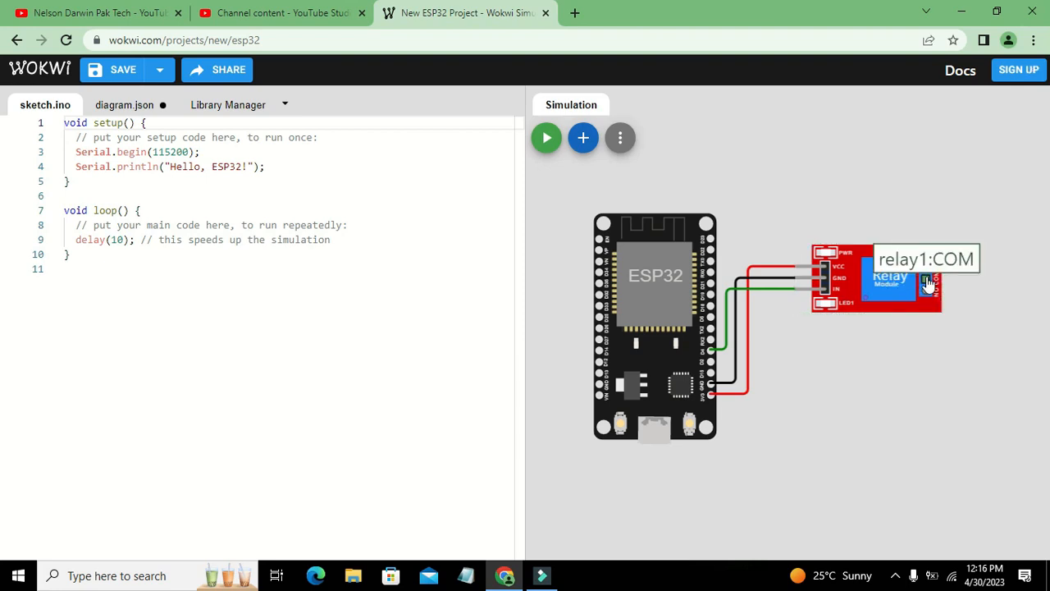
pyautogui.click(890, 277)
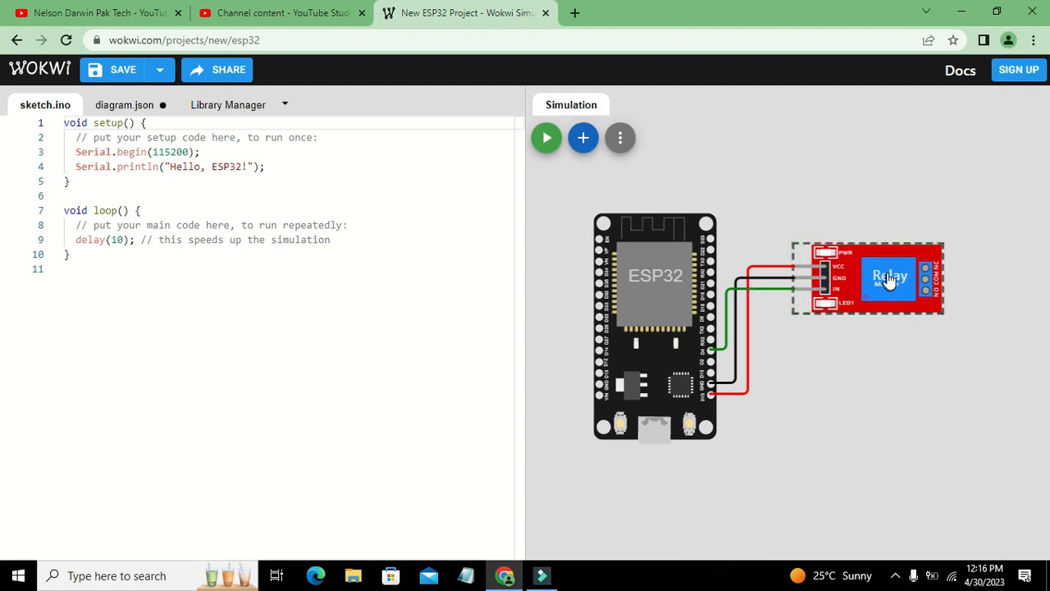
pyautogui.moveTo(927, 276)
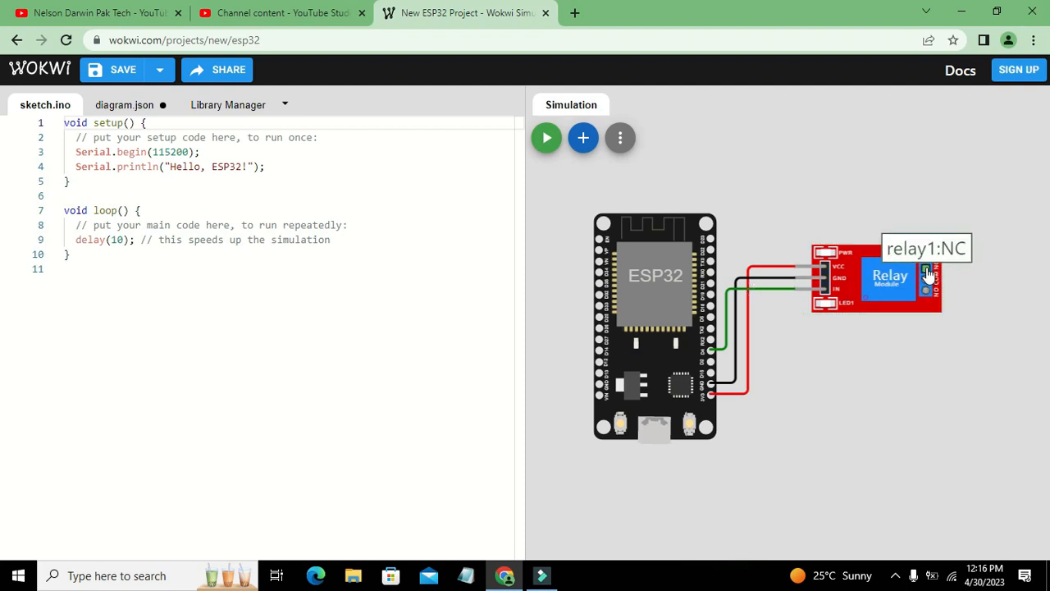
pyautogui.moveTo(927, 292)
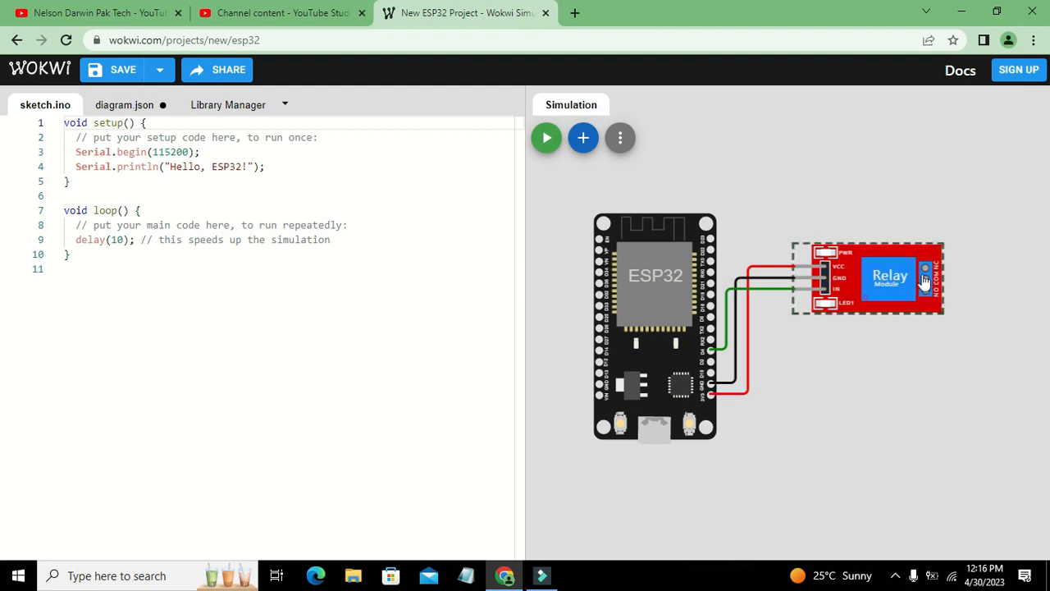
# - Add a VCC supply symbol and place it above the relay module
pyautogui.click(583, 138)
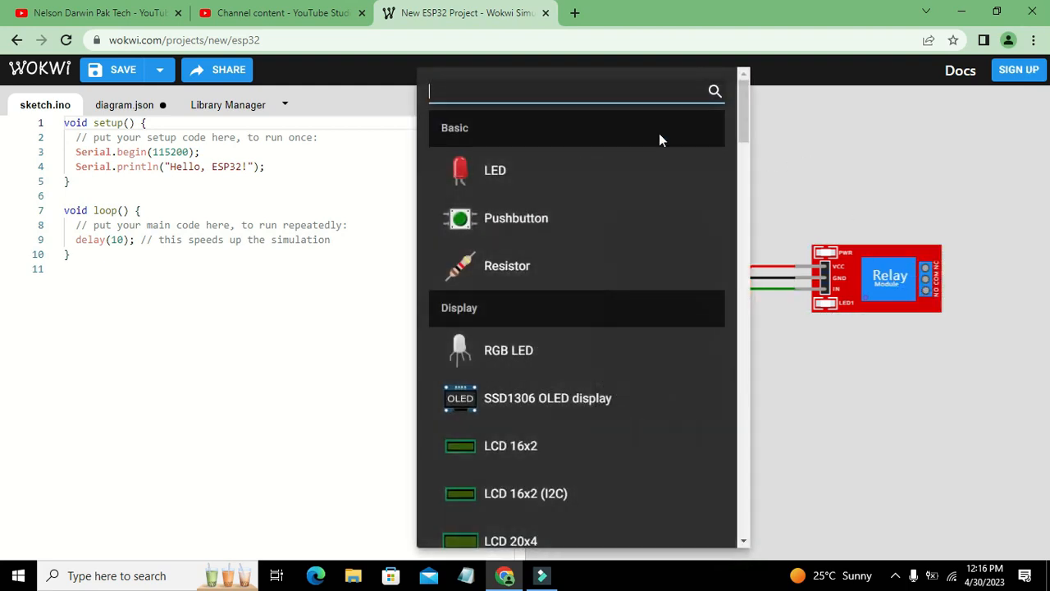
pyautogui.scroll(-3)
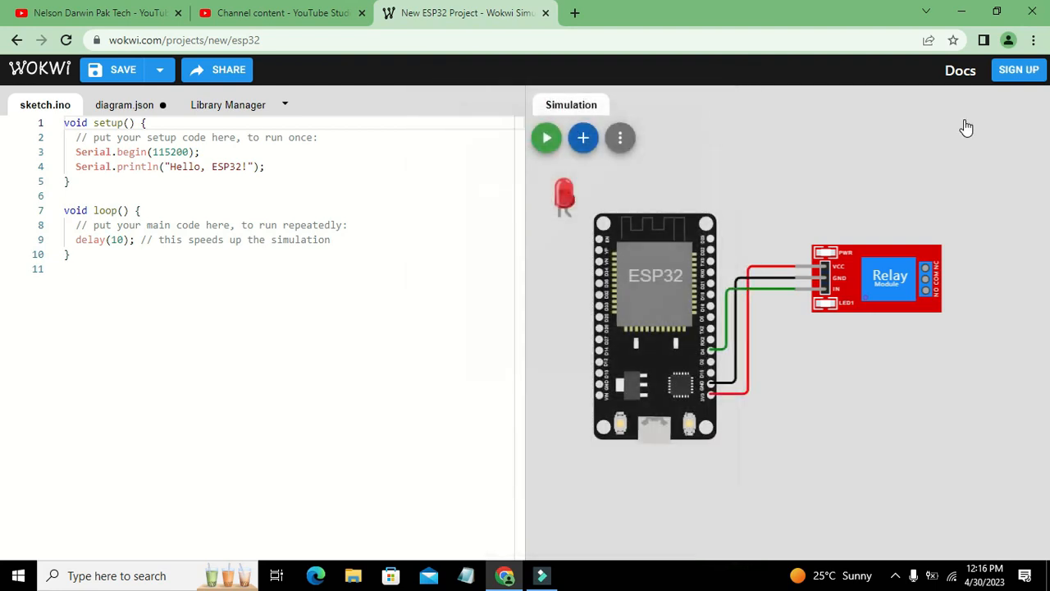
pyautogui.click(565, 193)
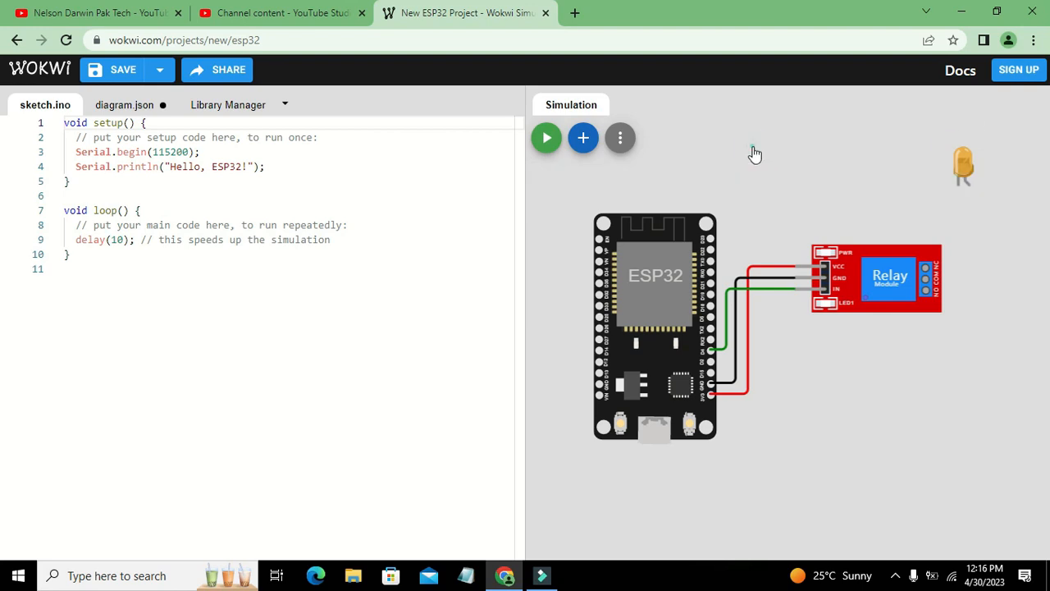
pyautogui.click(582, 138)
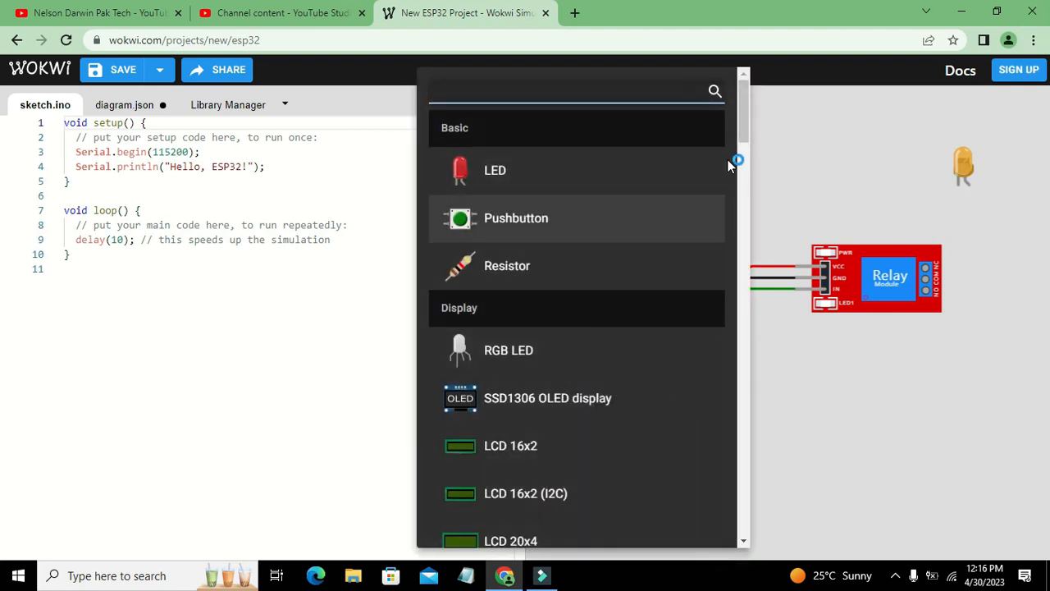
pyautogui.scroll(-3)
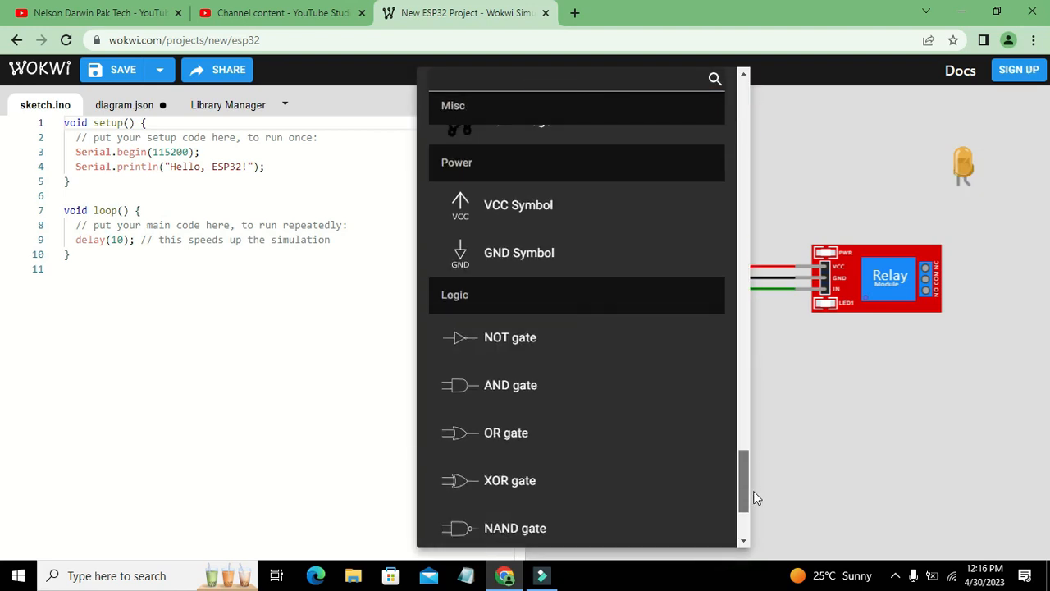
pyautogui.scroll(3)
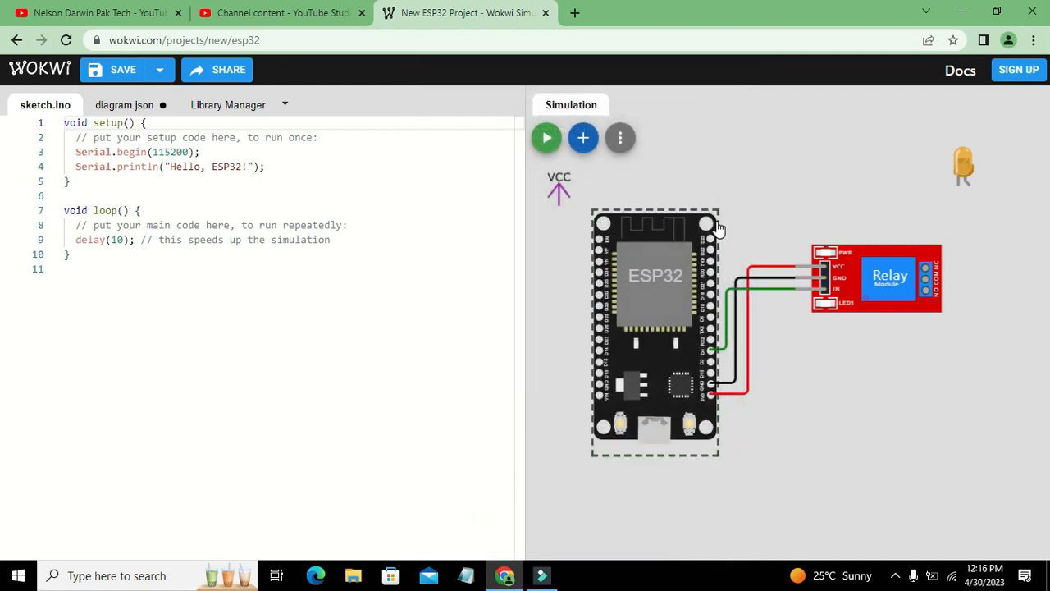
pyautogui.moveTo(558, 189); pyautogui.dragTo(884, 148)
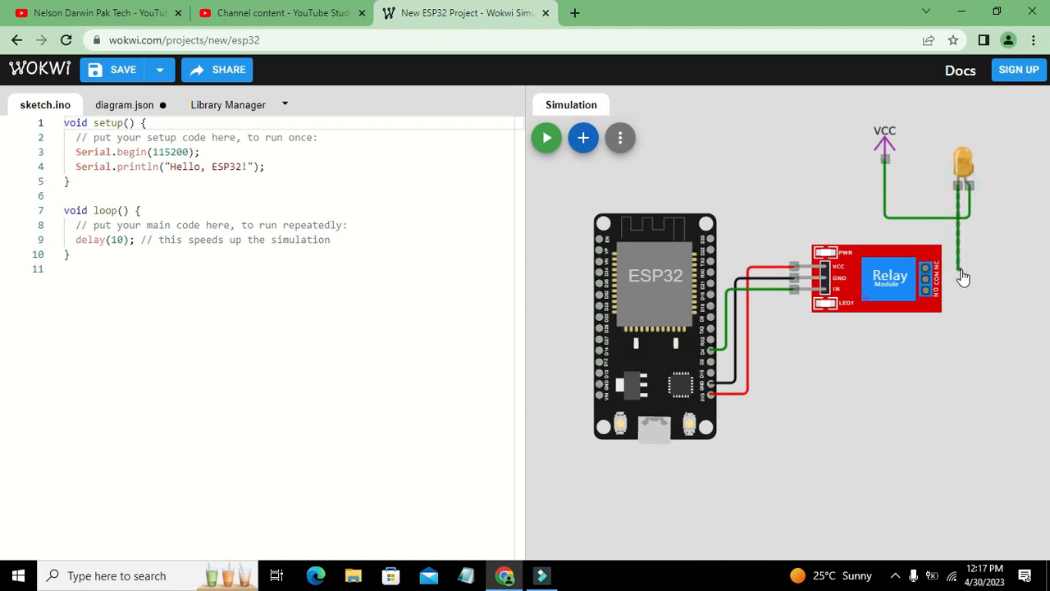
pyautogui.moveTo(928, 285)
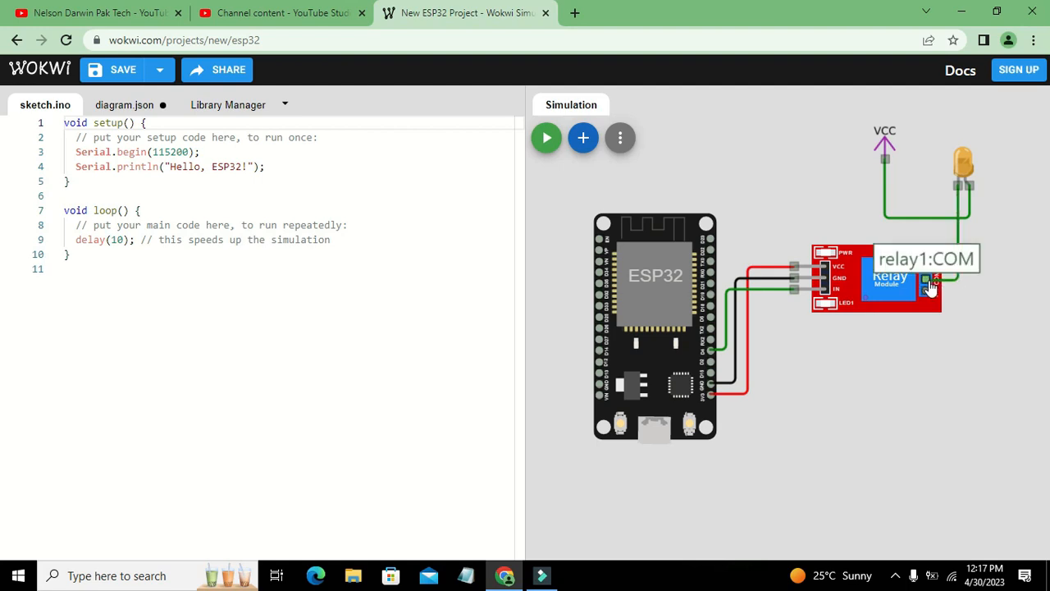
pyautogui.moveTo(741, 168)
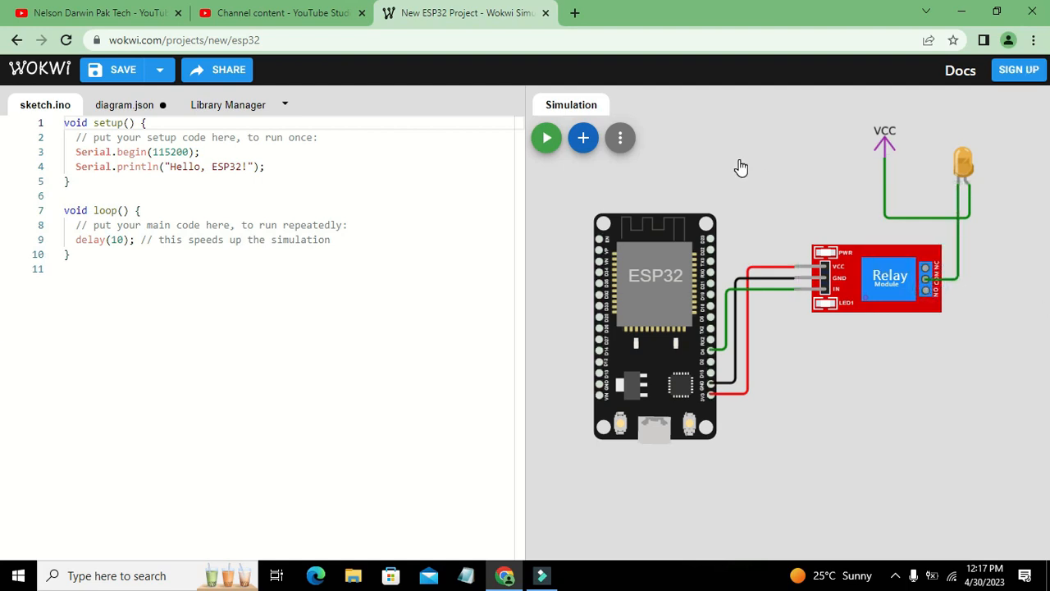
pyautogui.moveTo(582, 138)
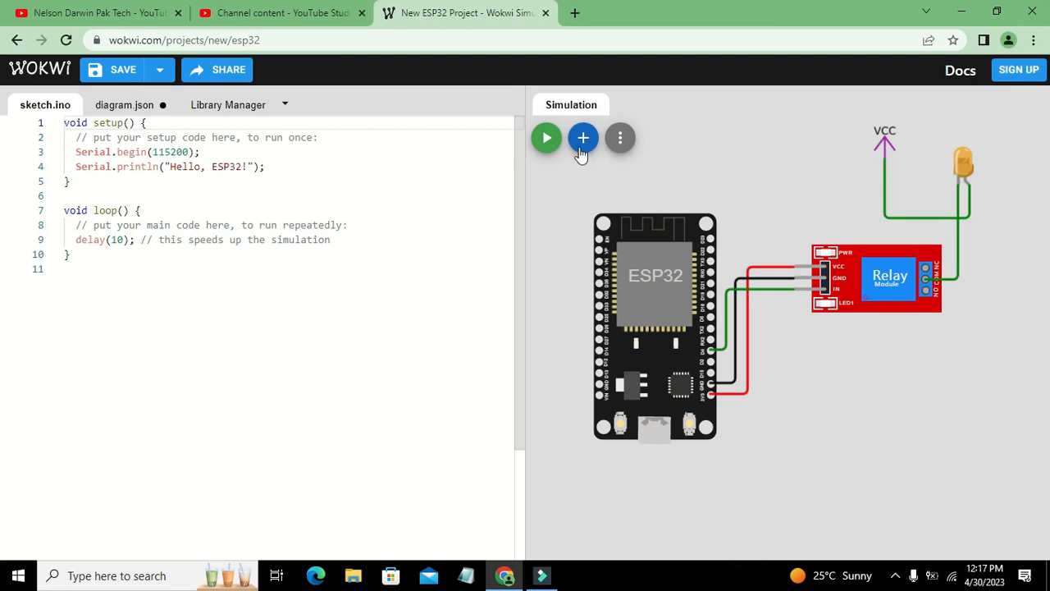
# - Browse the parts list for an LED to add to the relay's output side
pyautogui.click(584, 138)
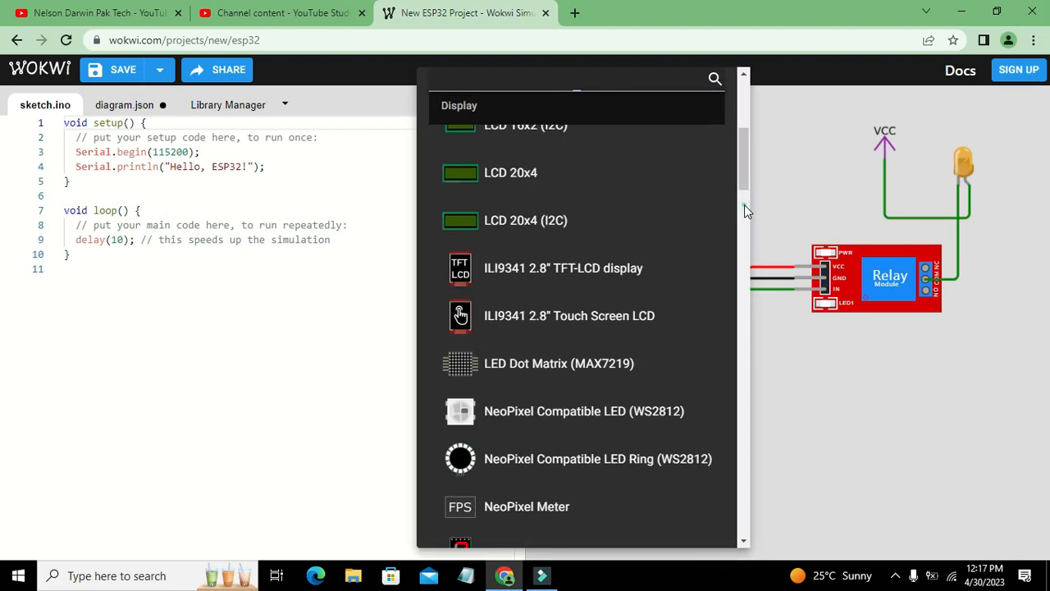
pyautogui.scroll(-3)
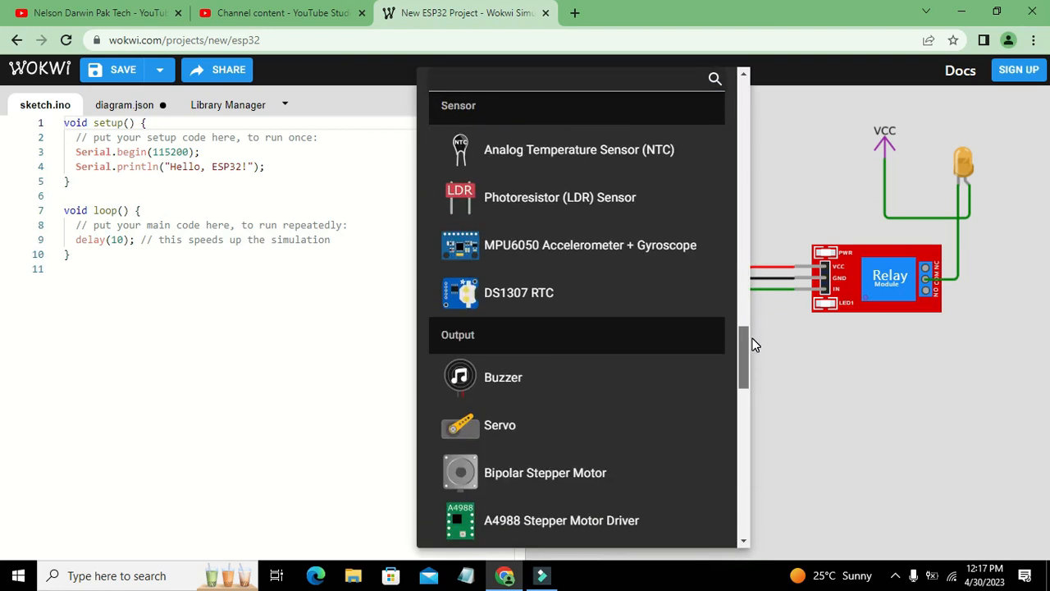
pyautogui.scroll(-3)
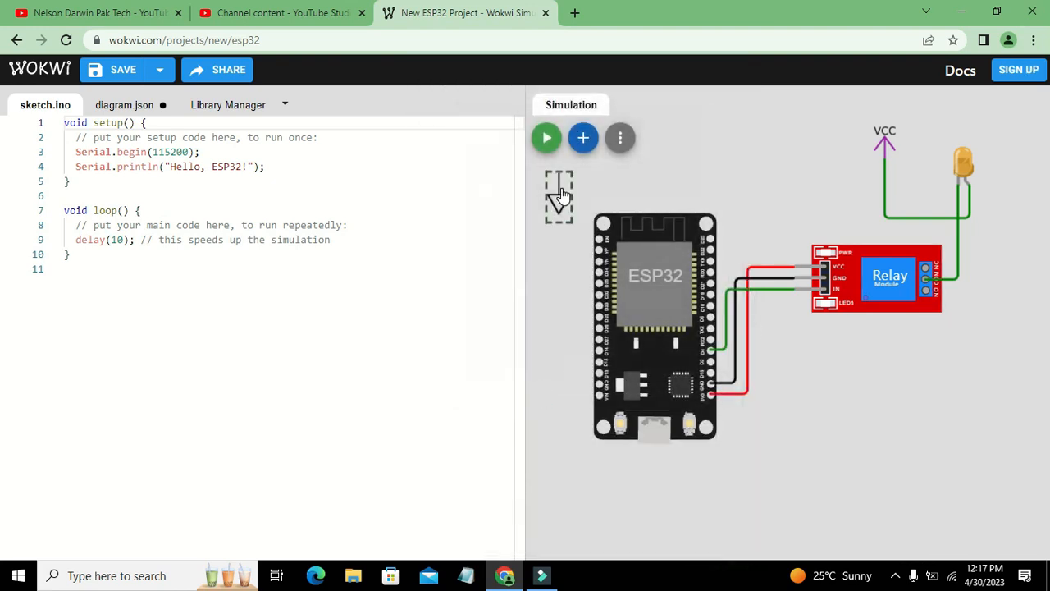
pyautogui.moveTo(962, 361)
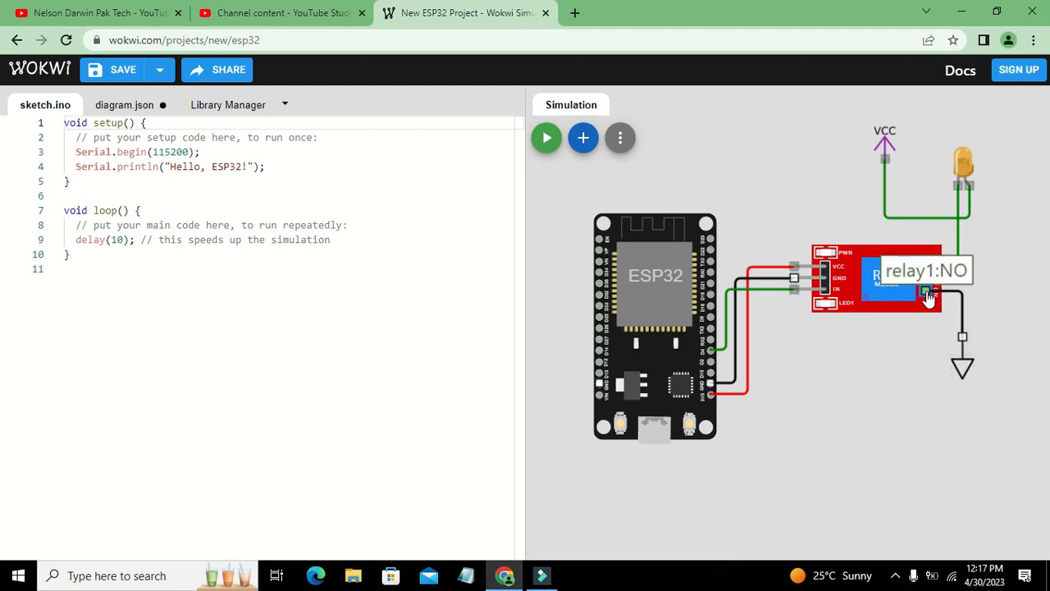
pyautogui.moveTo(563, 167)
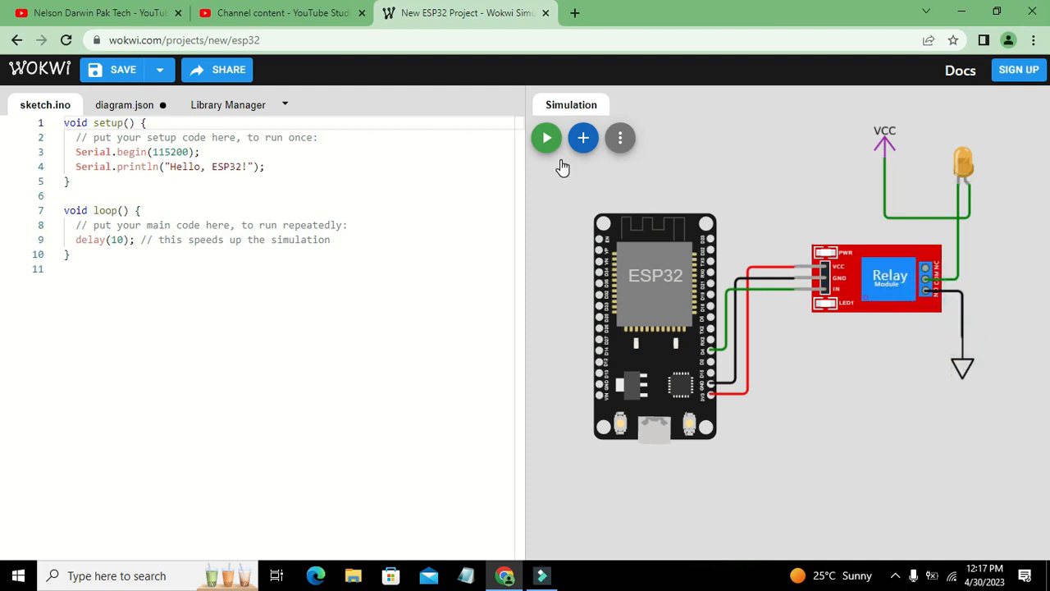
pyautogui.moveTo(547, 138)
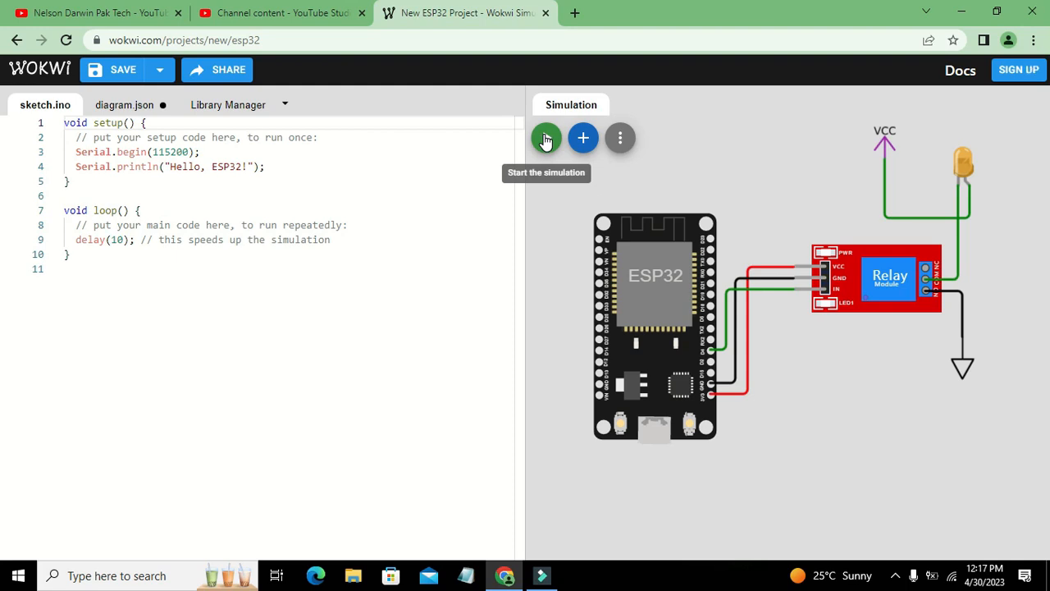
# - Run the starter sketch briefly so the serial console shows "Hello, ESP32!", then stop and select the relay
pyautogui.click(545, 138)
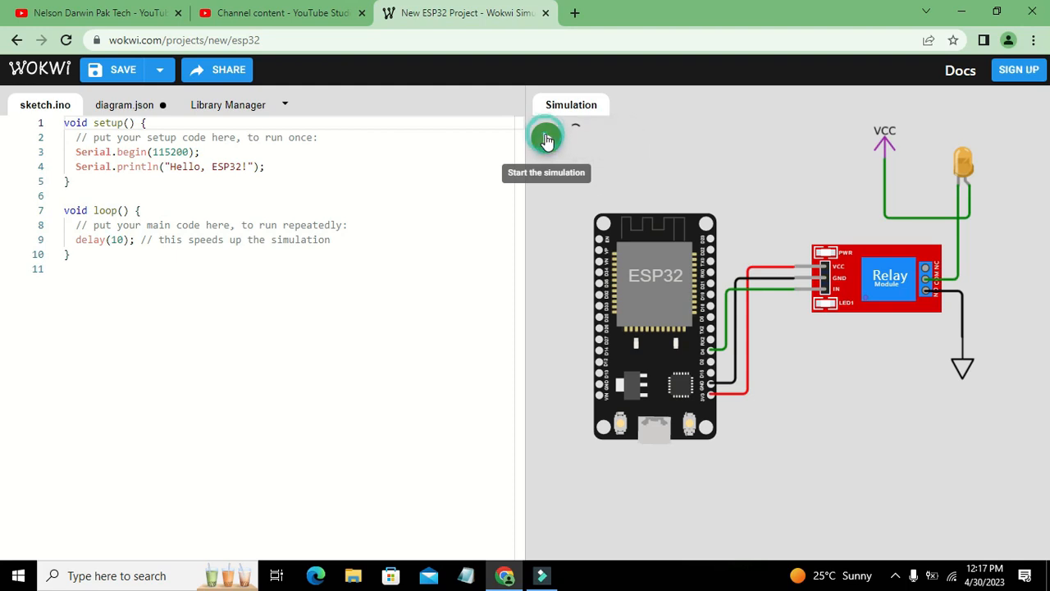
pyautogui.click(547, 138)
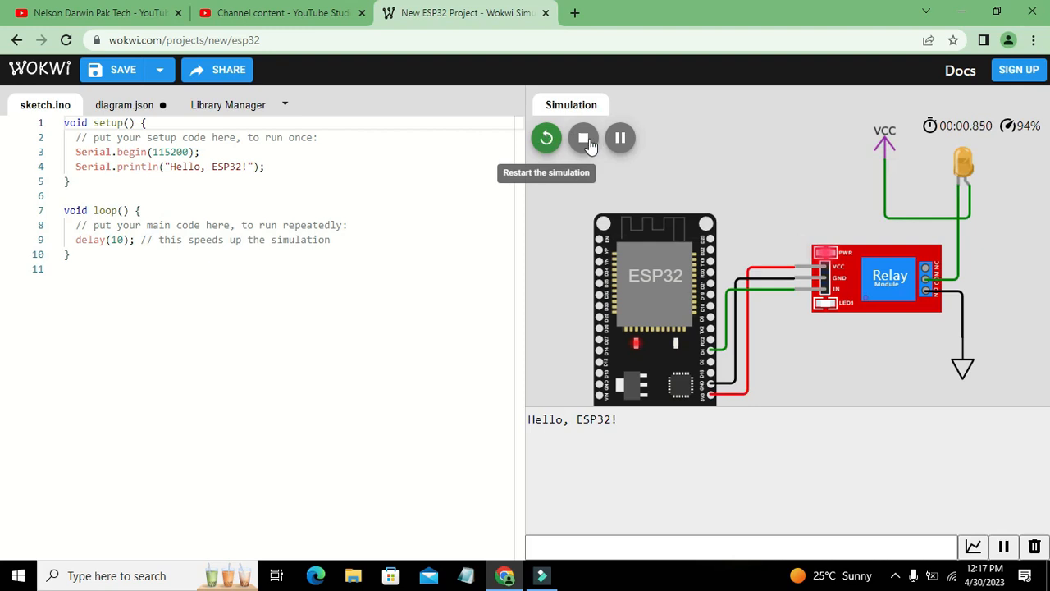
pyautogui.moveTo(584, 138)
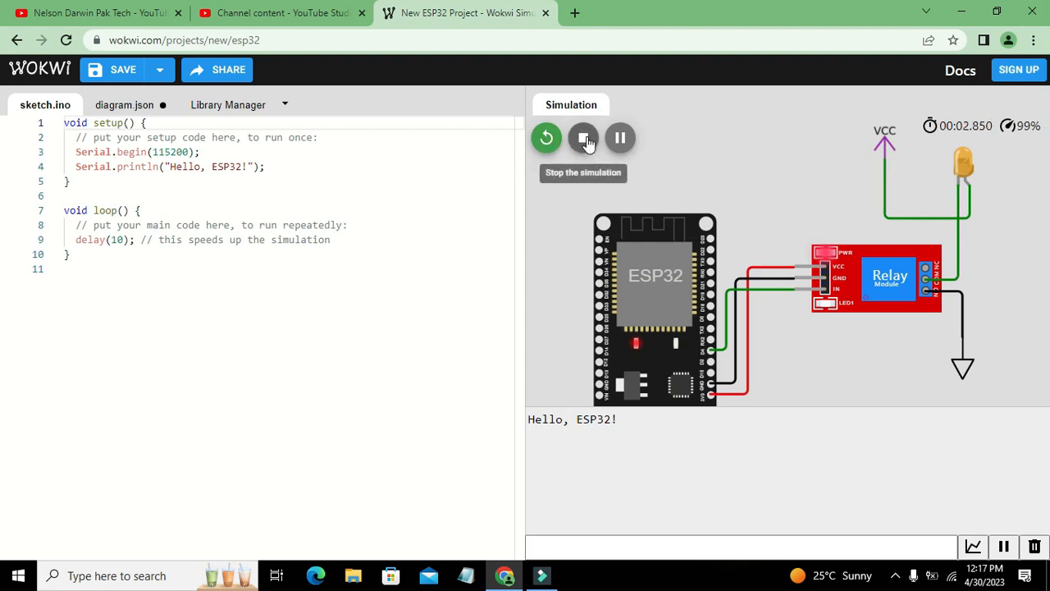
pyautogui.click(584, 138)
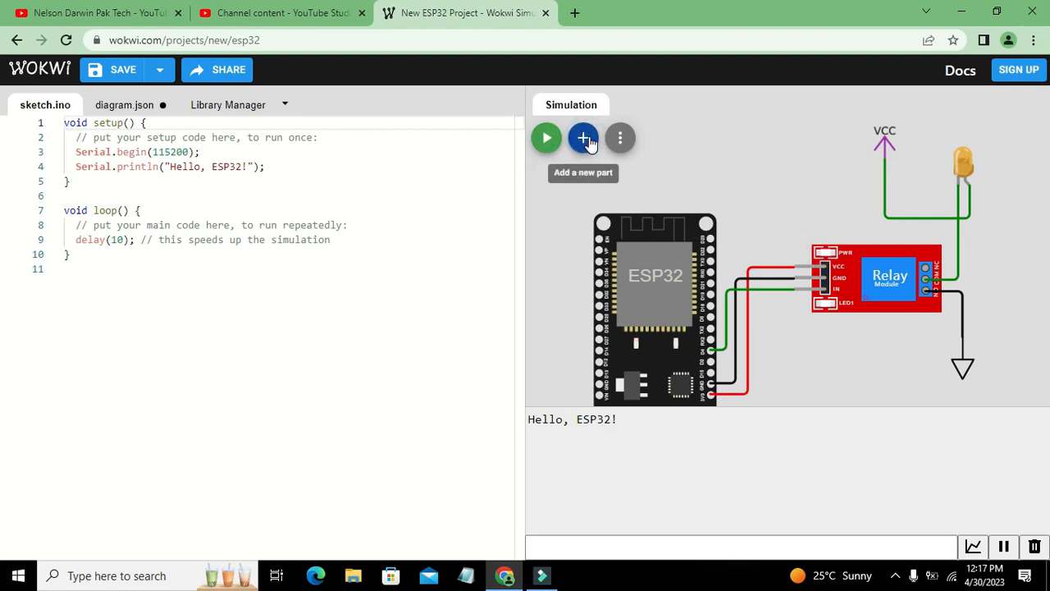
pyautogui.moveTo(320, 82)
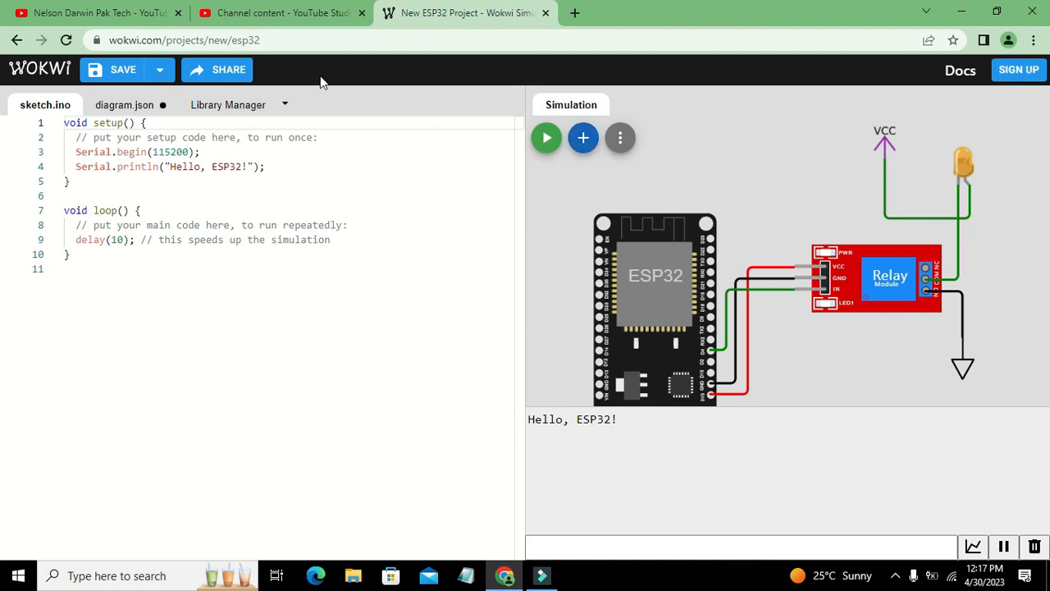
pyautogui.moveTo(709, 353)
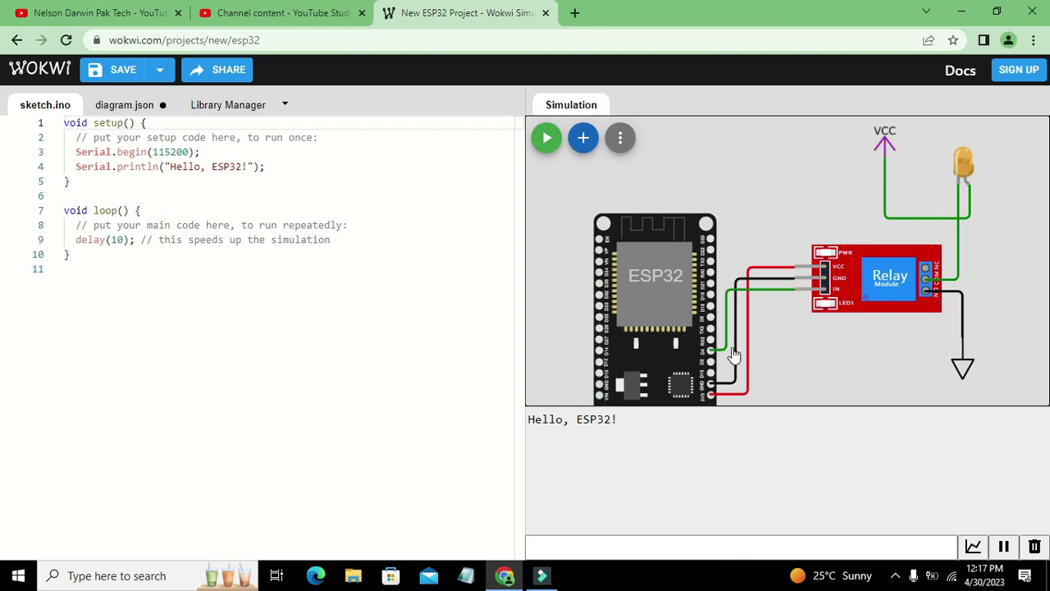
pyautogui.click(878, 279)
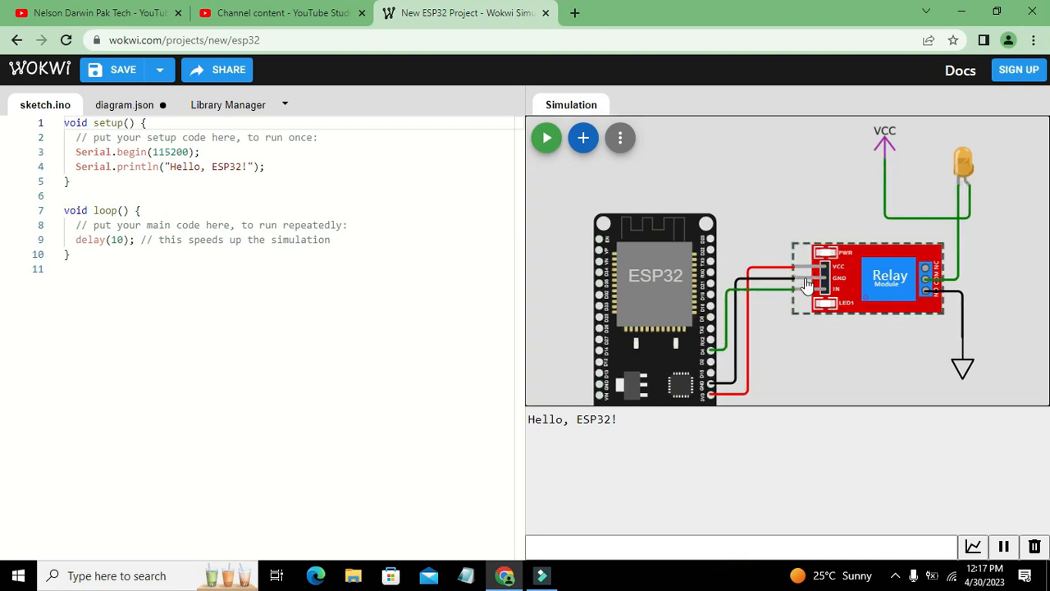
pyautogui.moveTo(796, 288)
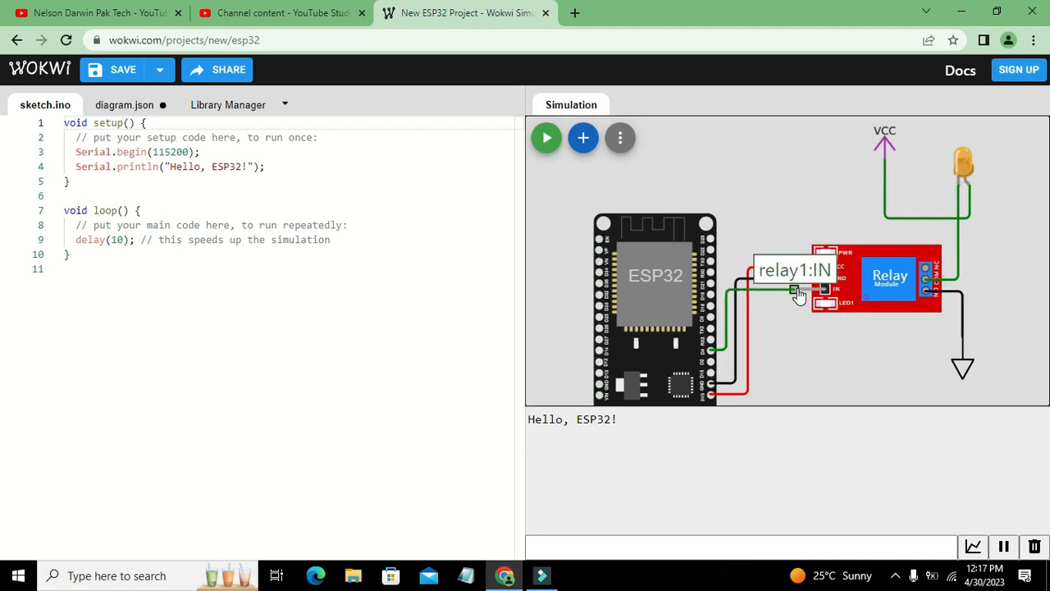
# - Add pinMode(4,OUTPUT); to setup and clear the placeholder comment in loop
pyautogui.click(890, 277)
pyautogui.write('//')
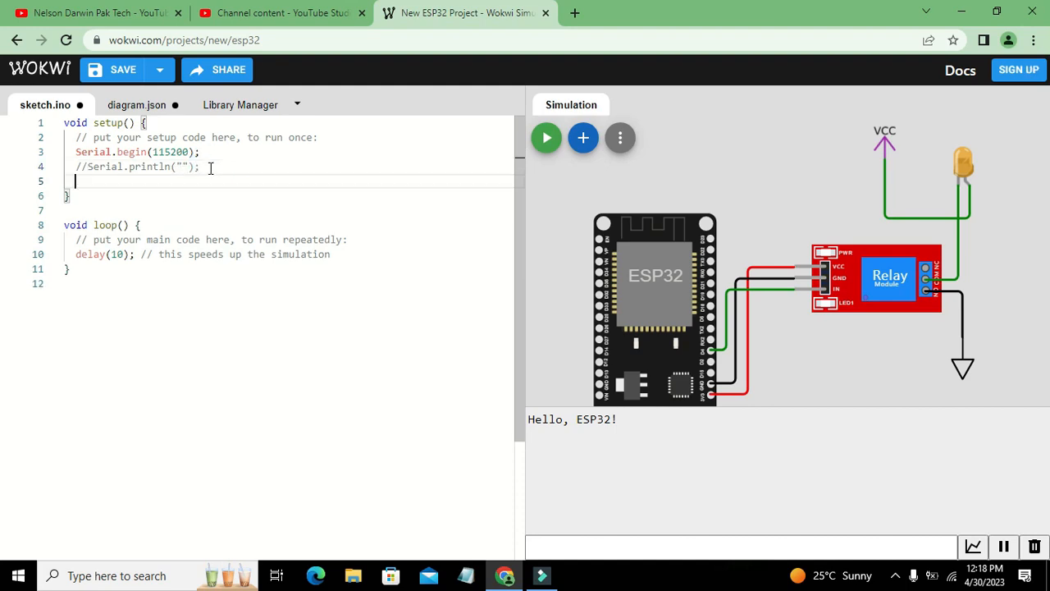
pyautogui.write('pinMode();')
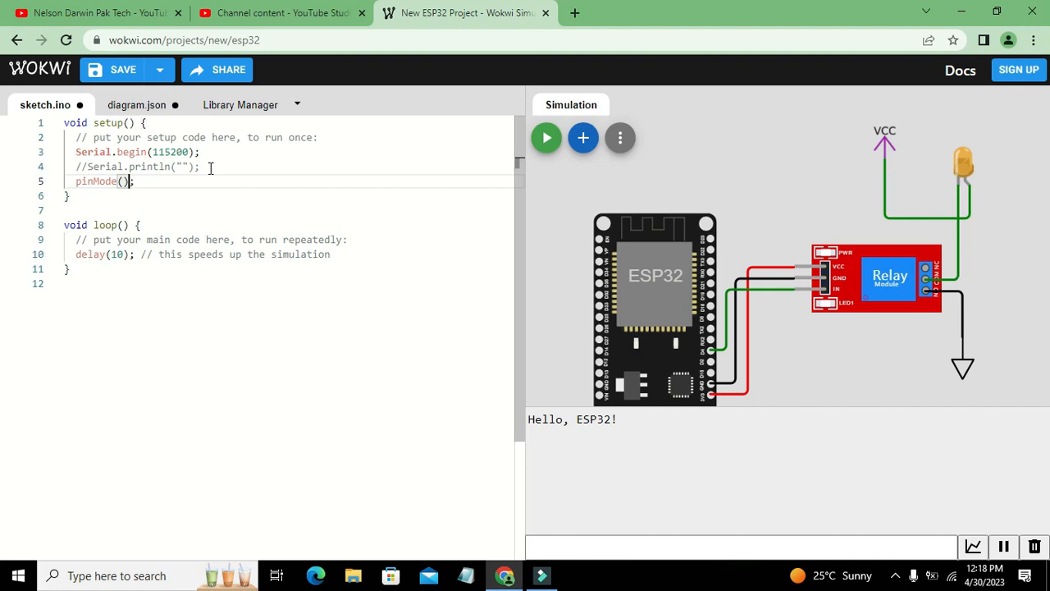
pyautogui.write('4,OUTPUT')
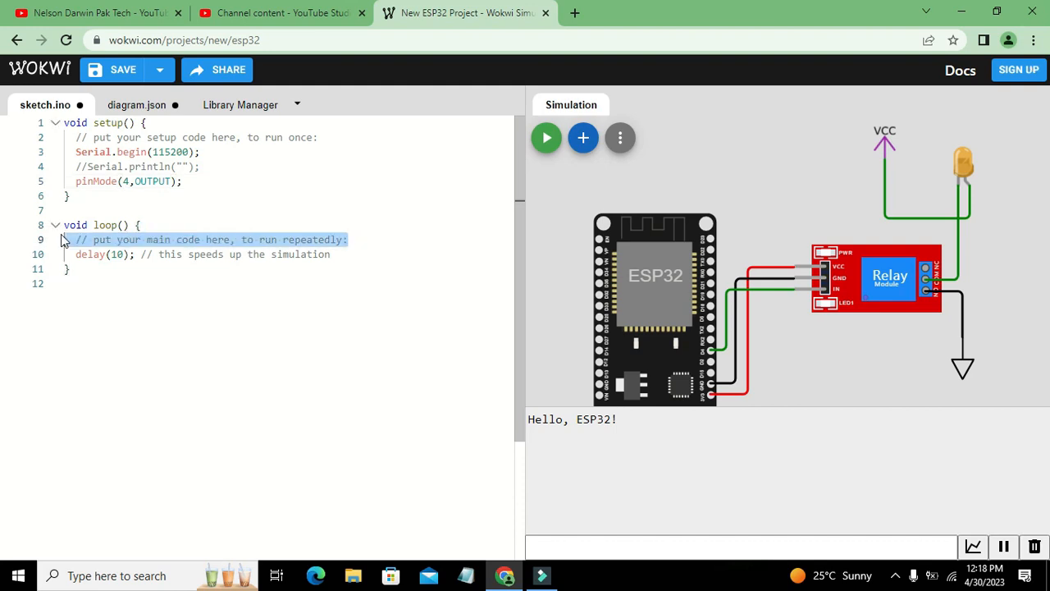
pyautogui.press('Delete')
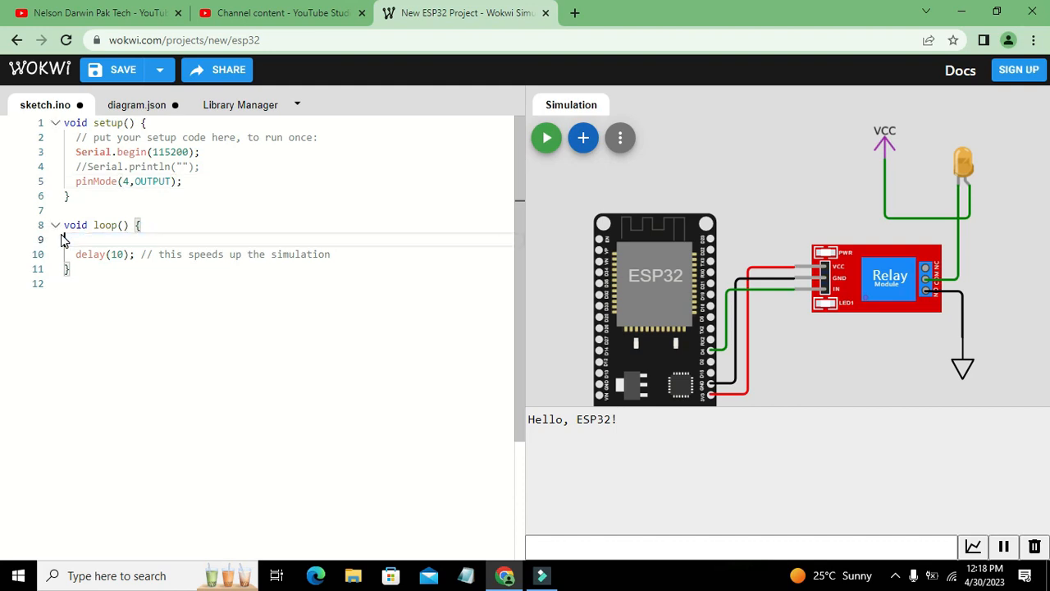
# - Write digitalWrite(4,HIGH); delay(1000); digitalWrite(4,LOW); delay(1000); in loop, removing delay(10)
pyautogui.write('digit')
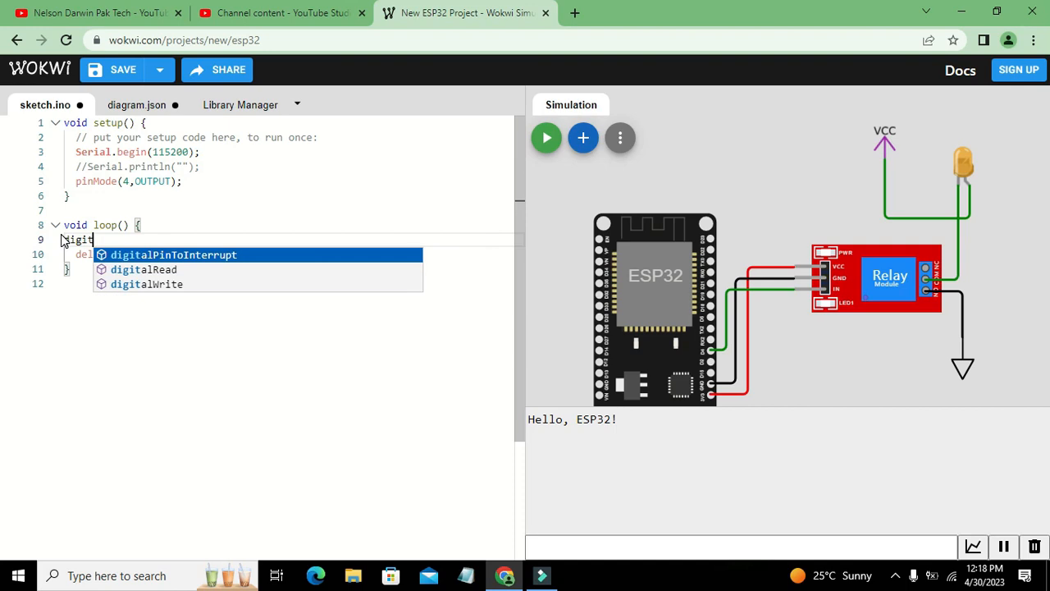
pyautogui.click(160, 283)
pyautogui.write('delay(')
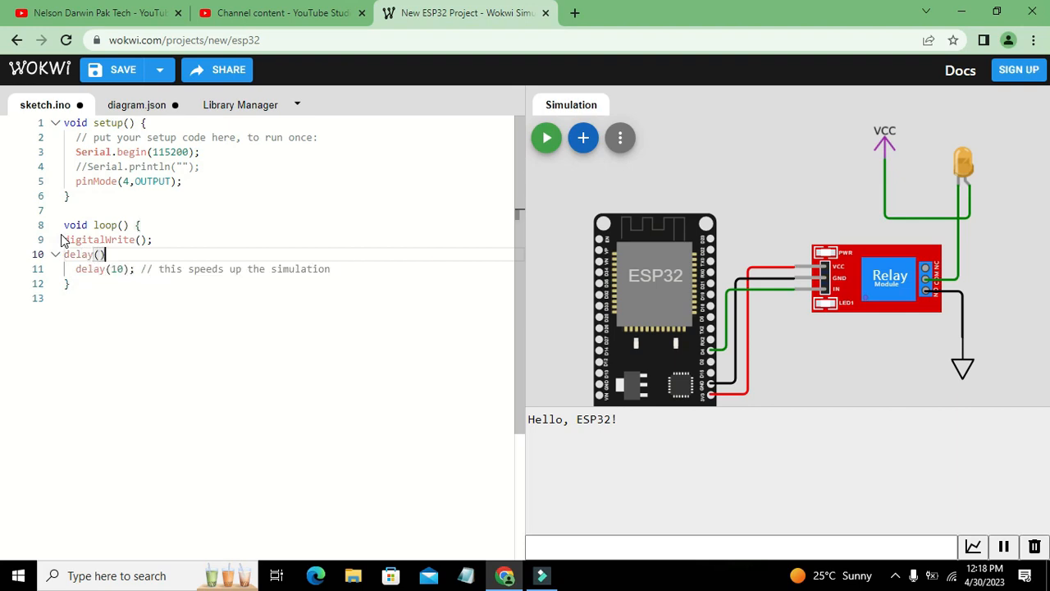
pyautogui.write('1000')
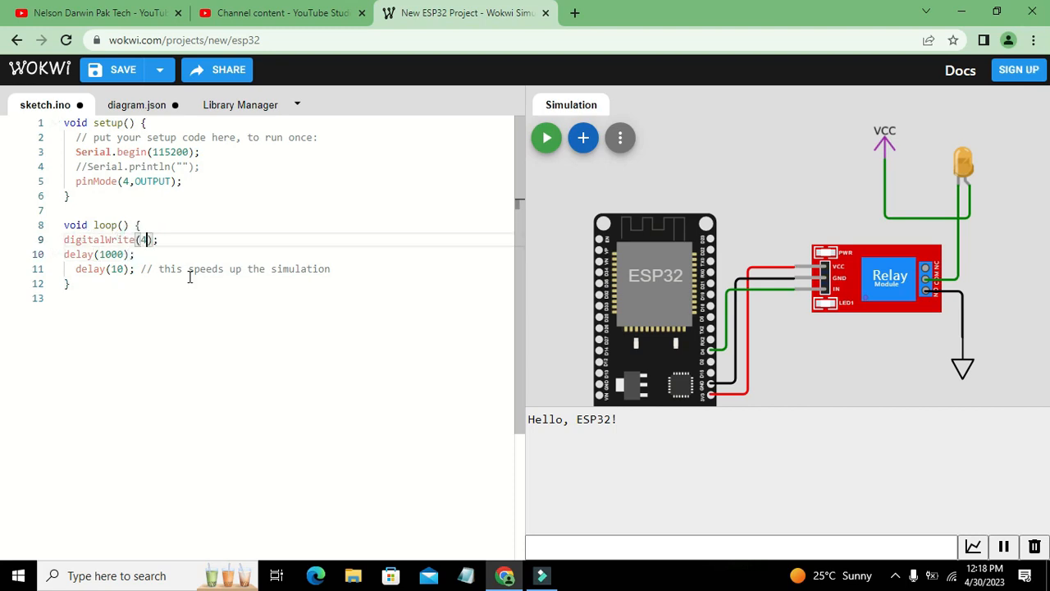
pyautogui.write(',HIGH')
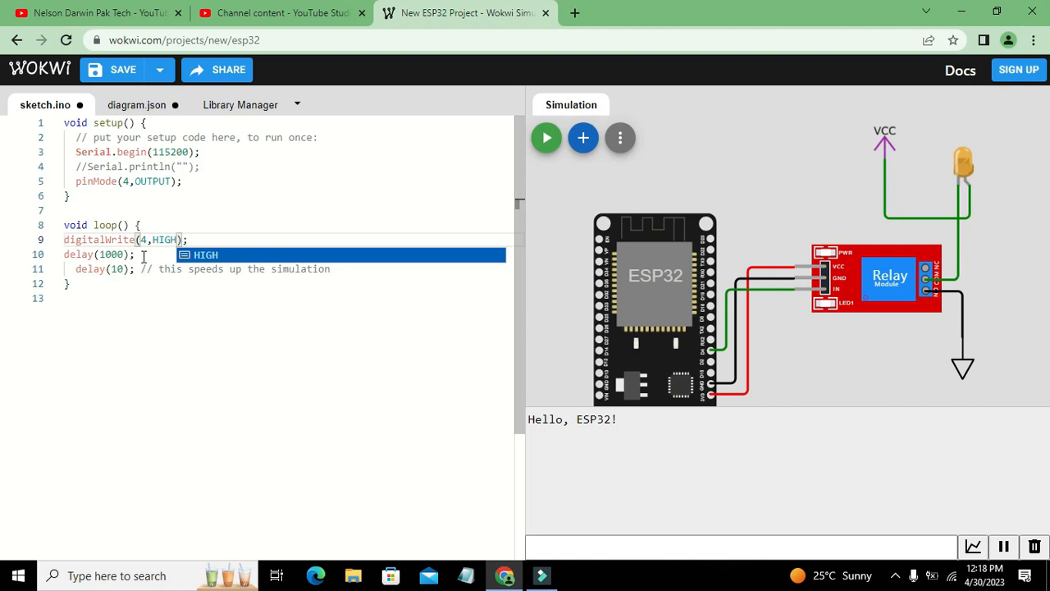
pyautogui.press('enter')
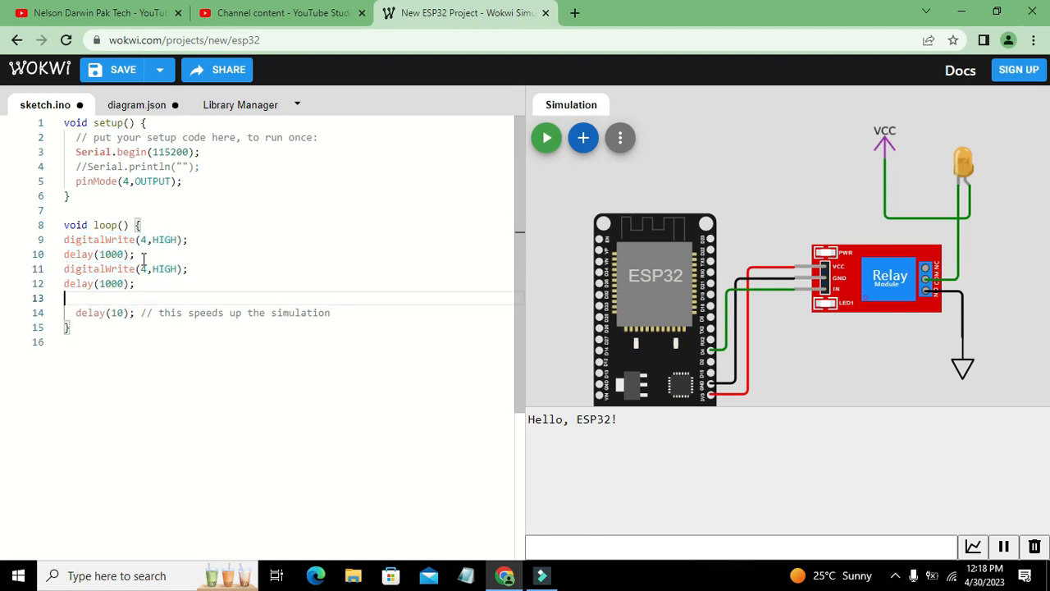
pyautogui.write('LOW')
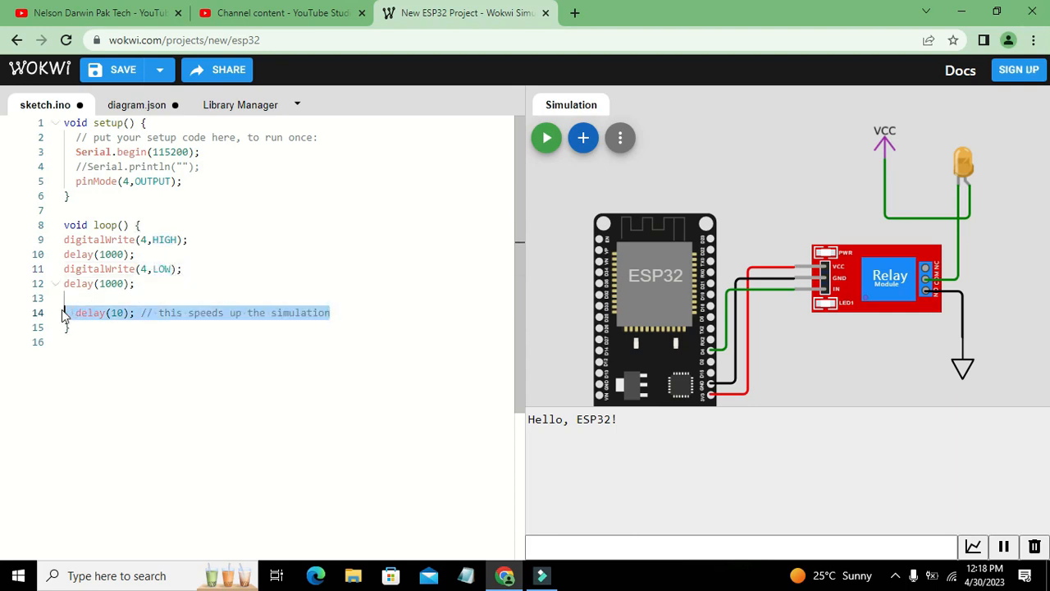
pyautogui.press('Delete')
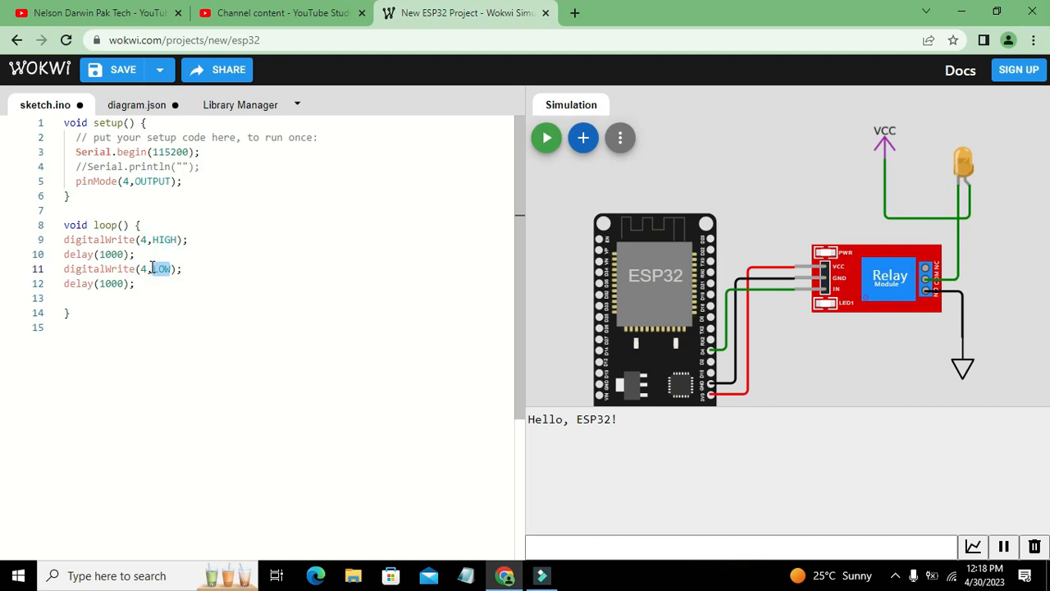
pyautogui.moveTo(829, 406)
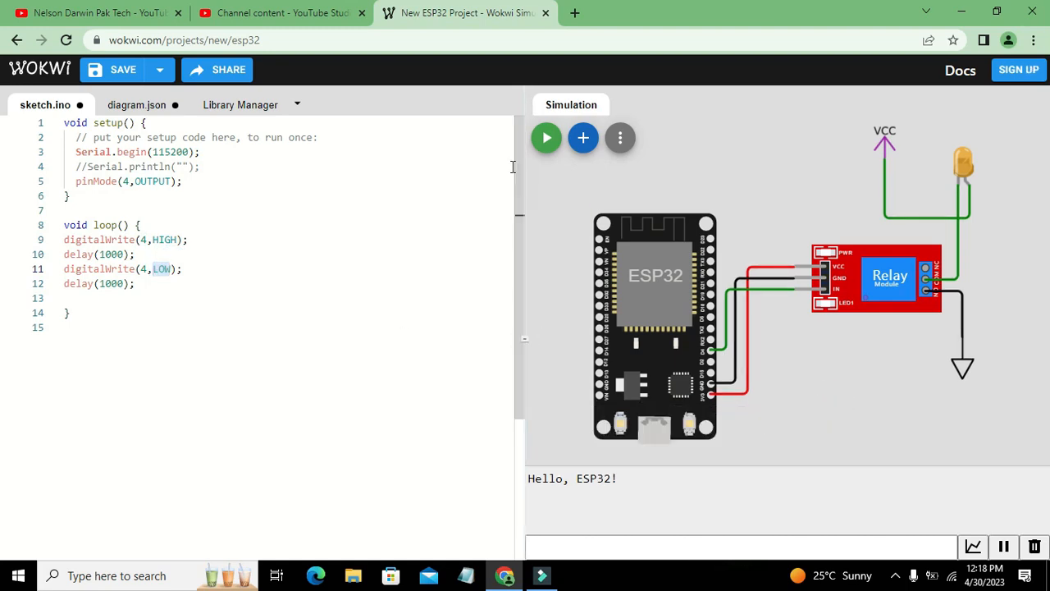
pyautogui.moveTo(546, 138)
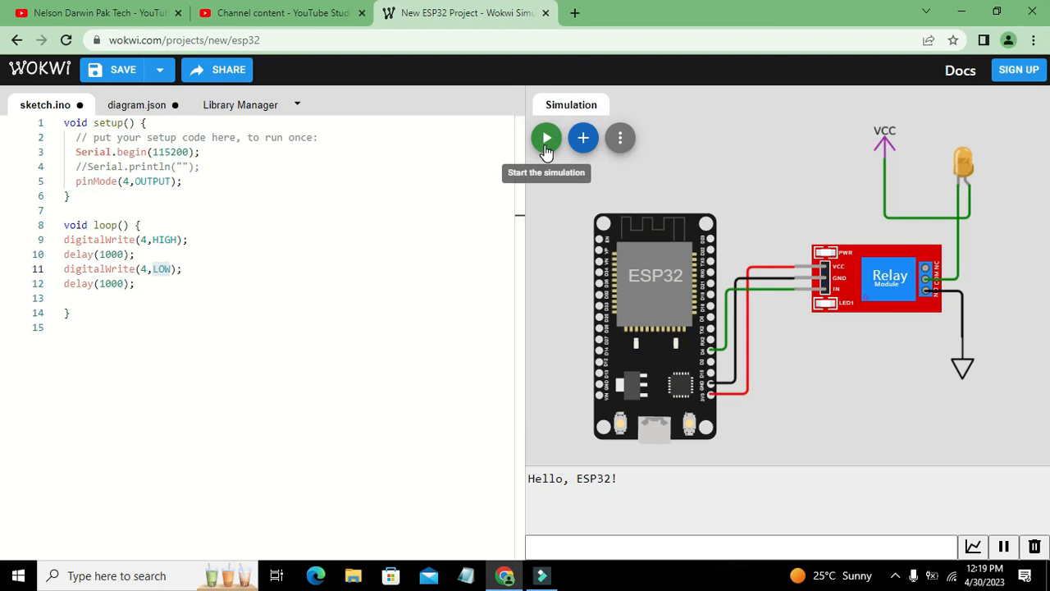
# - Run the relay sketch so the relay switches and the LED lights up
pyautogui.click(546, 137)
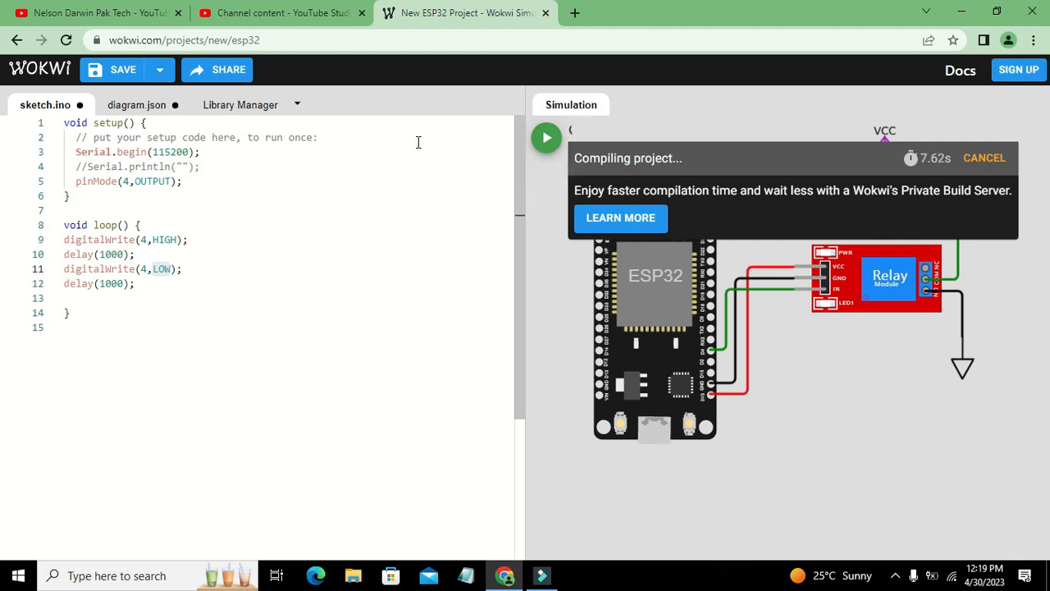
pyautogui.click(546, 138)
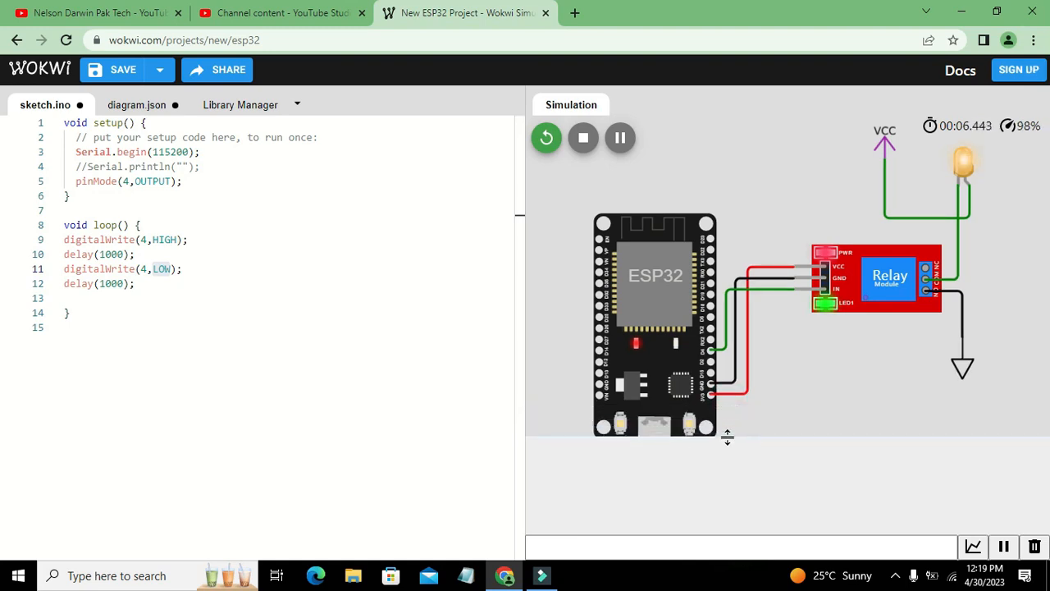
pyautogui.moveTo(722, 478)
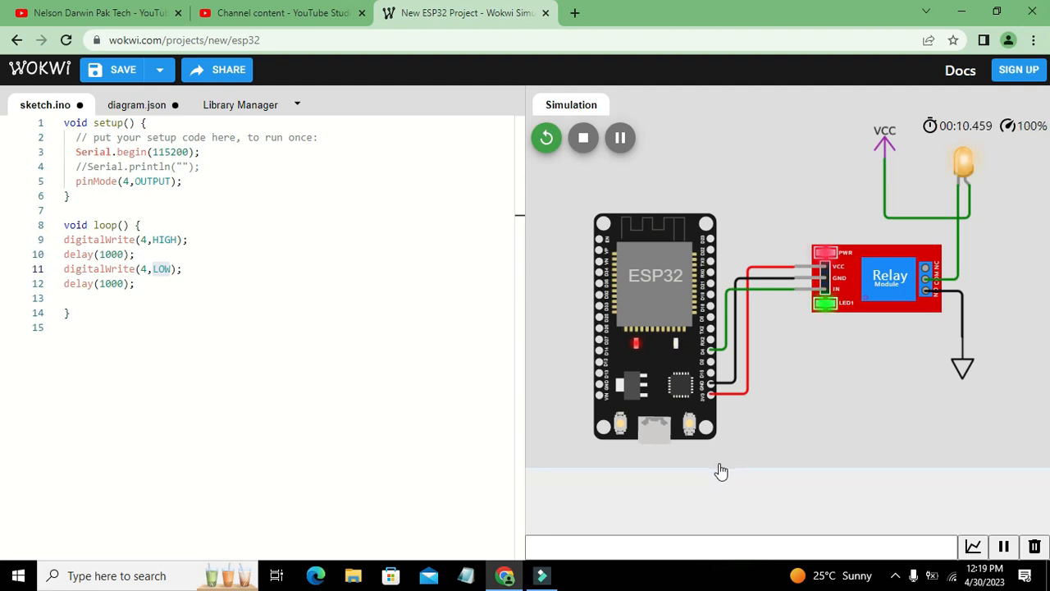
pyautogui.moveTo(735, 253)
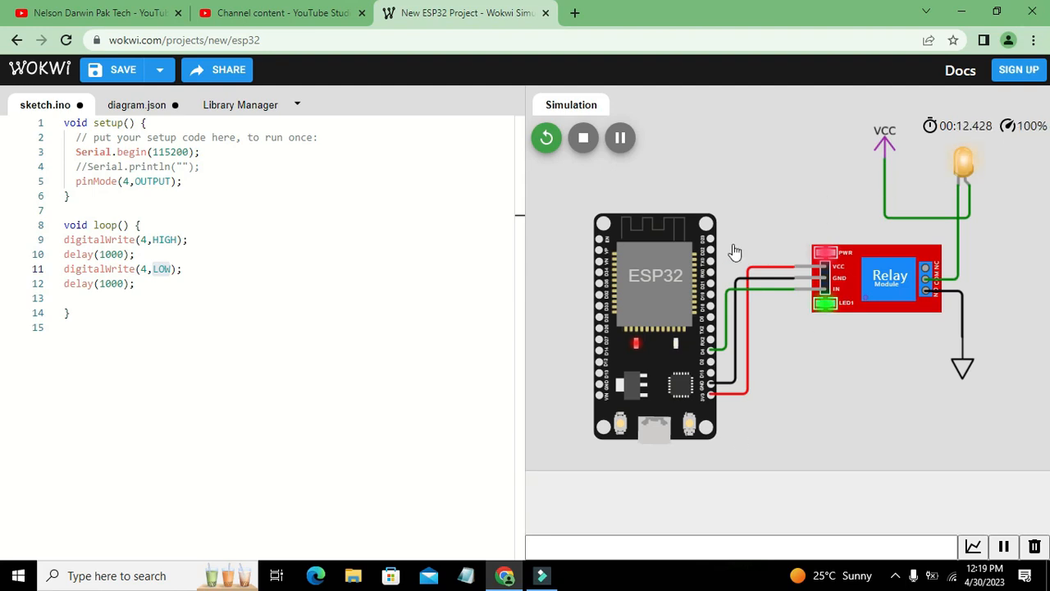
pyautogui.moveTo(927, 279)
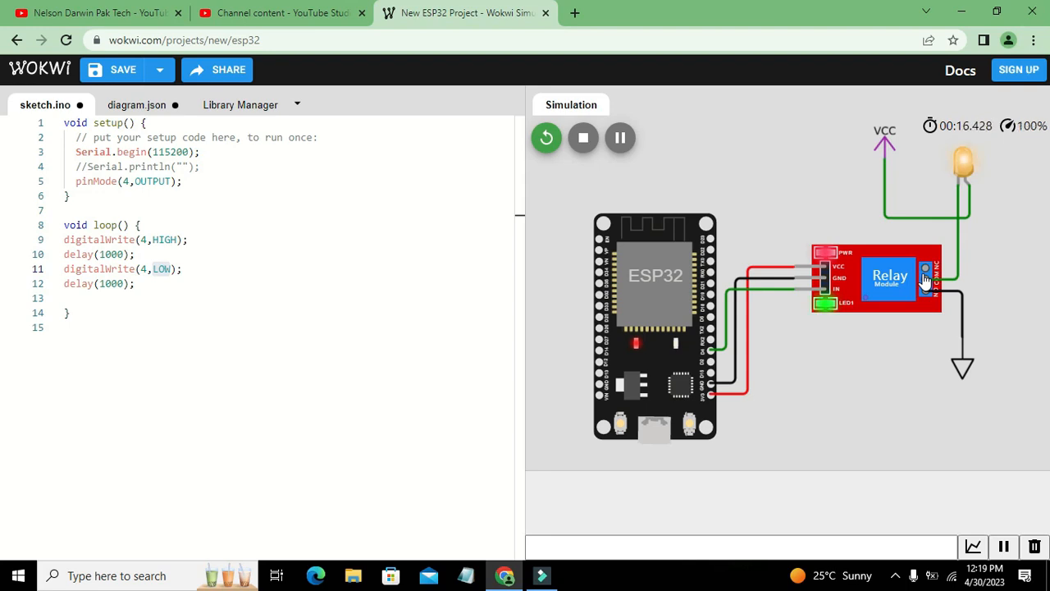
pyautogui.moveTo(732, 167)
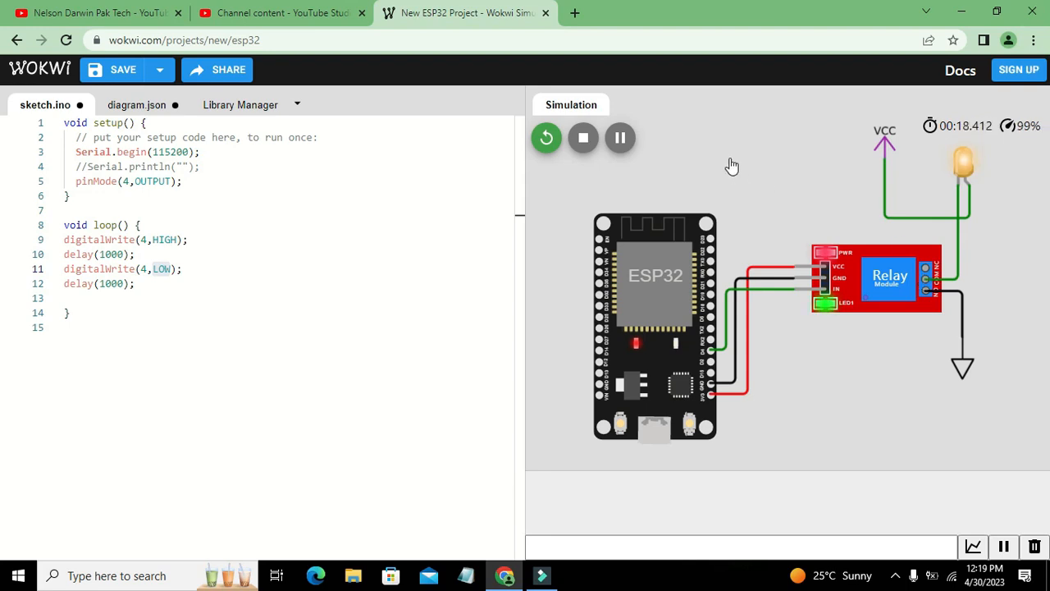